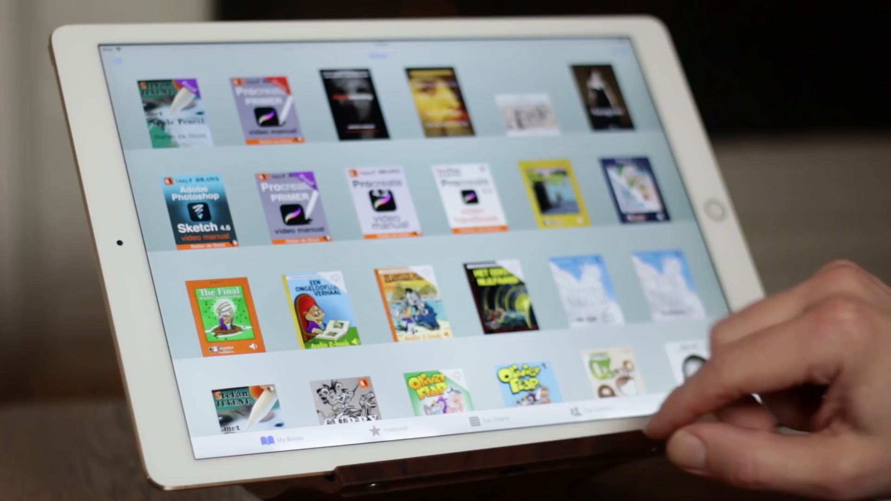
# - Open the Procreate manual in Books and page to the Procreate 4.2 chapter
pyautogui.click(270, 102)
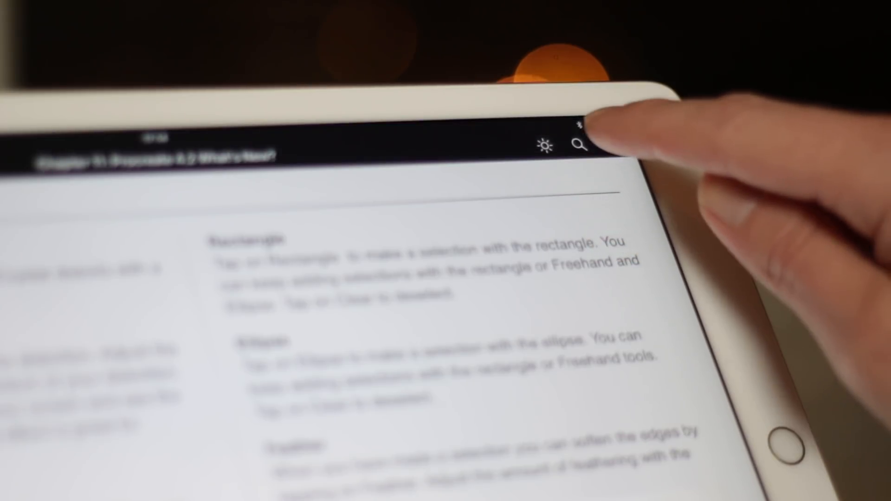
pyautogui.click(578, 143)
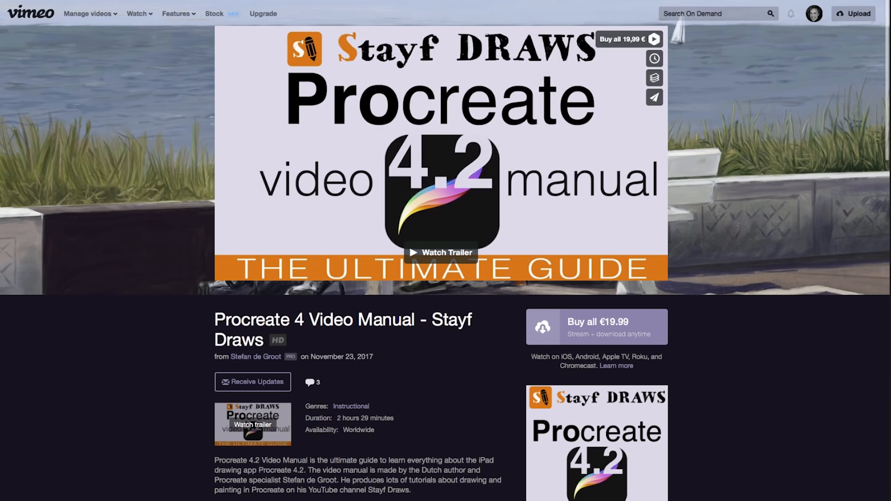
# - Scroll the Vimeo On Demand page down to the manual's chapter list
pyautogui.scroll(-3)
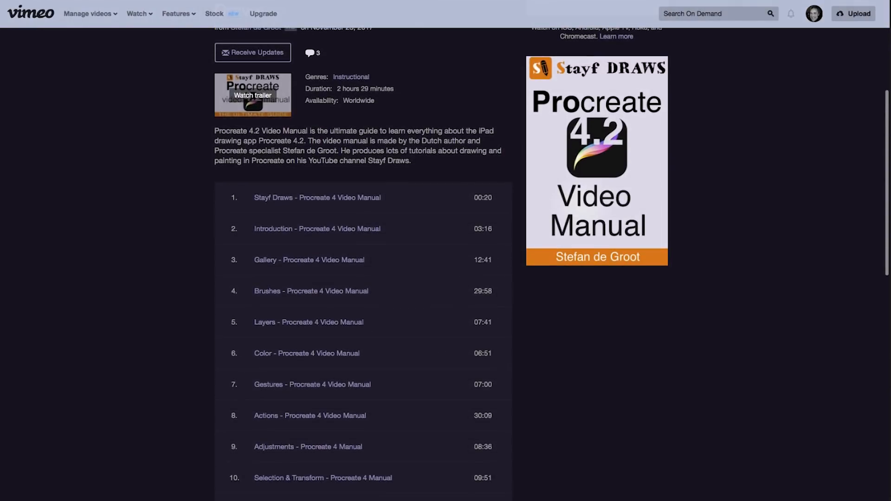
pyautogui.scroll(-3)
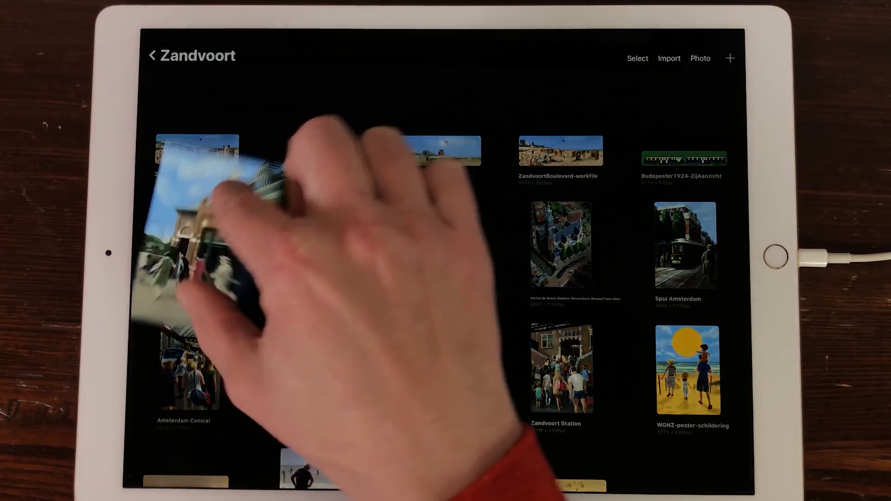
# - Enter full-screen Preview of a Zandvoort artwork and step to the next two artworks
pyautogui.click(563, 369)
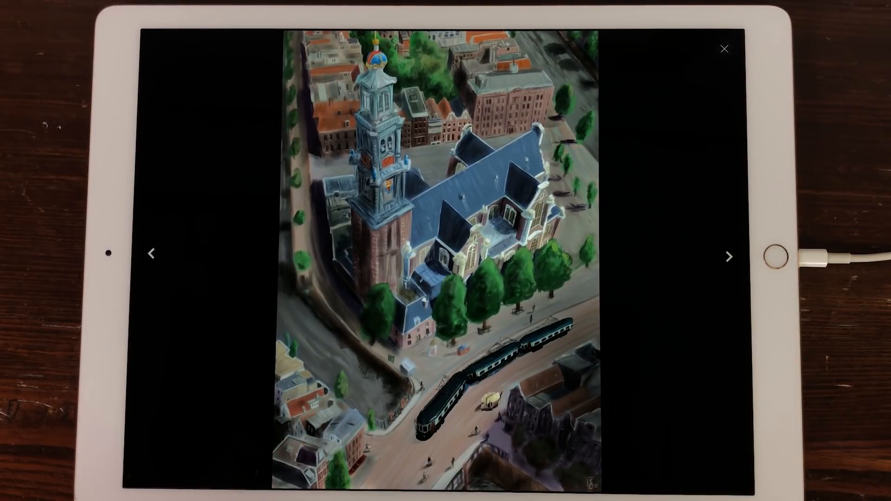
pyautogui.click(729, 256)
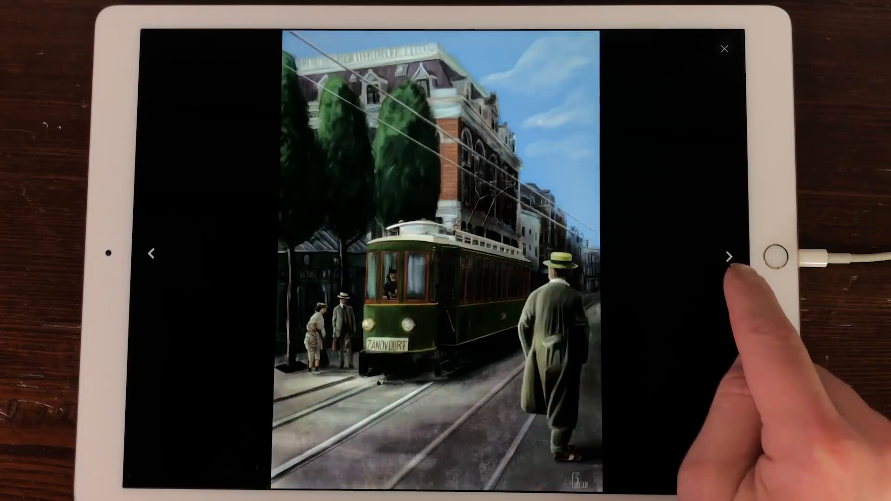
pyautogui.click(729, 256)
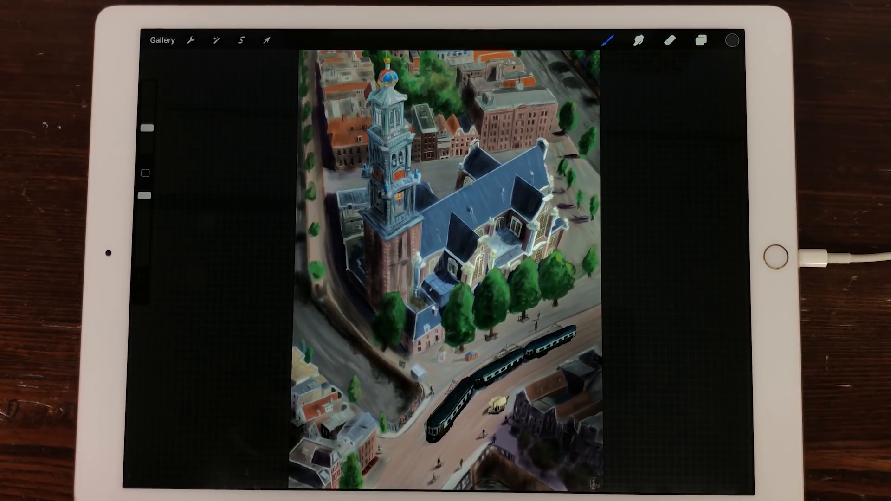
# - From the Gallery open the beach sketch and bring up Crop and Resize from the Canvas actions
pyautogui.click(161, 40)
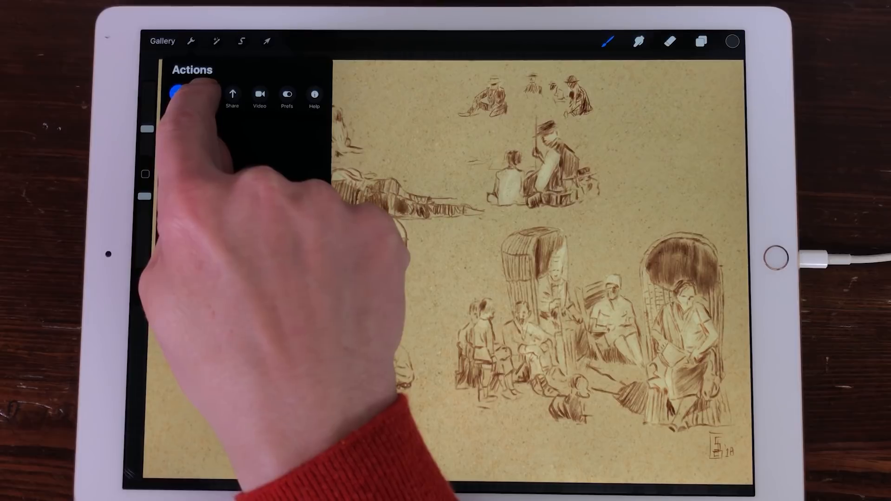
pyautogui.click(205, 93)
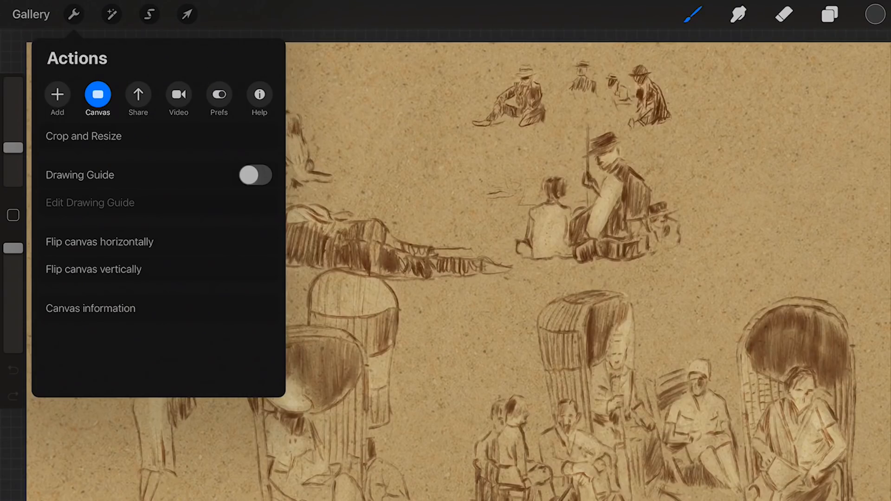
pyautogui.click(83, 136)
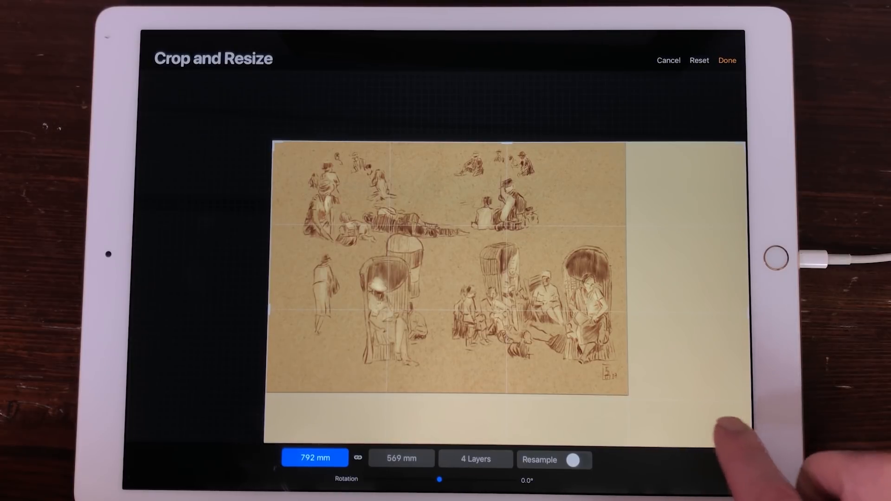
# - Try an exact canvas width and rotation, reset, then crop to a strip around the top figures
pyautogui.click(315, 457)
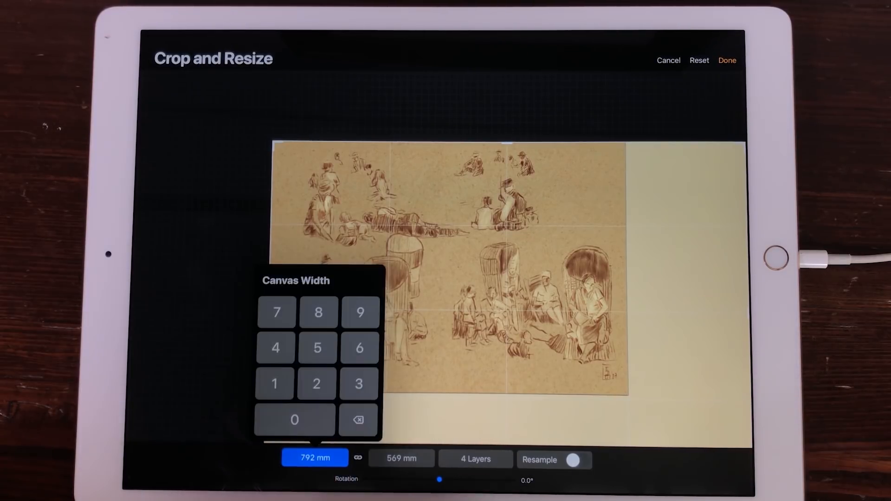
pyautogui.click(318, 312)
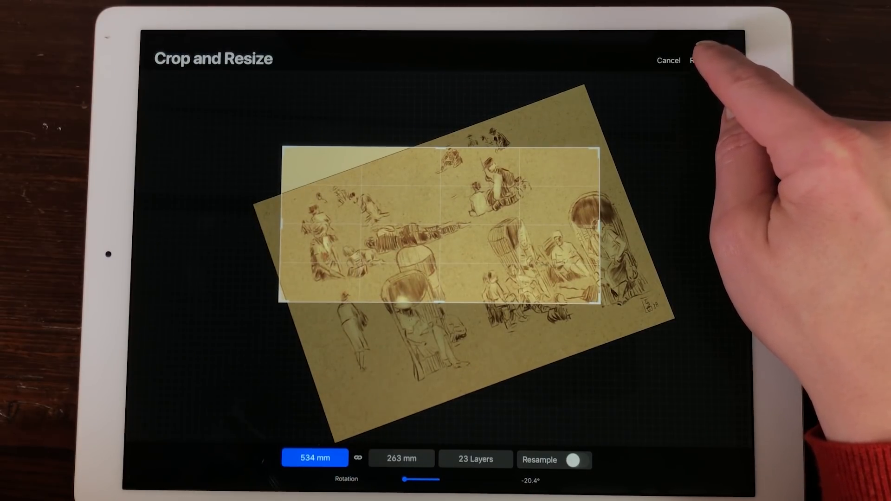
pyautogui.click(698, 60)
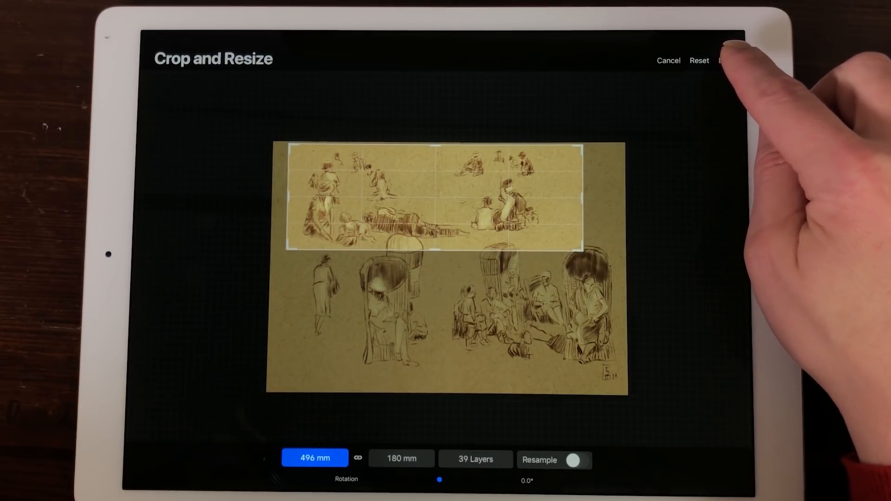
pyautogui.click(727, 61)
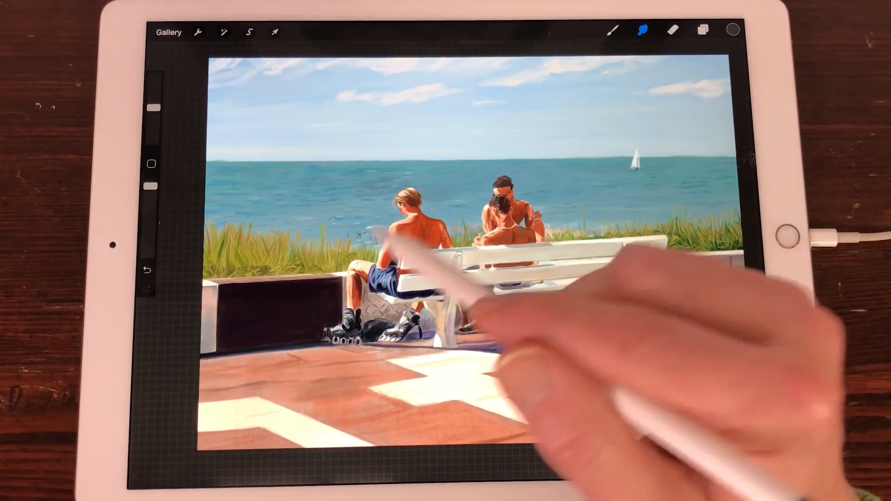
# - Apply Liquify to the bench painting, switching to Edge mode and adjusting Pressure
pyautogui.click(223, 32)
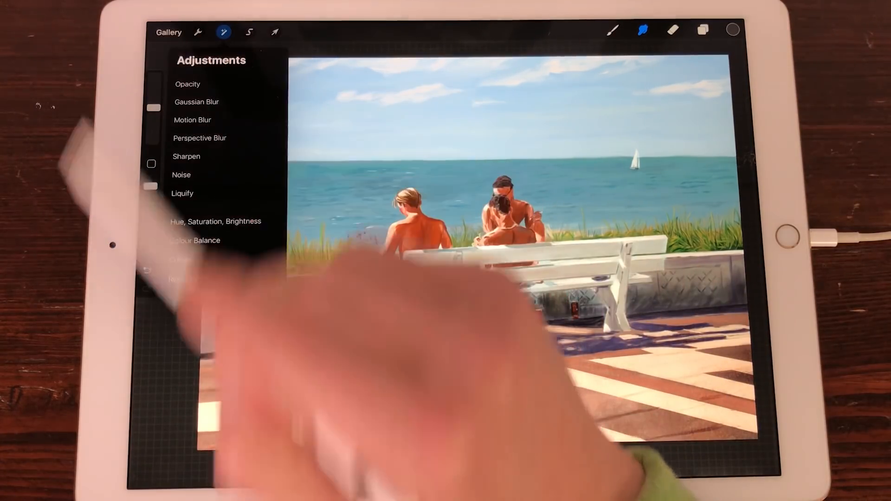
pyautogui.click(181, 193)
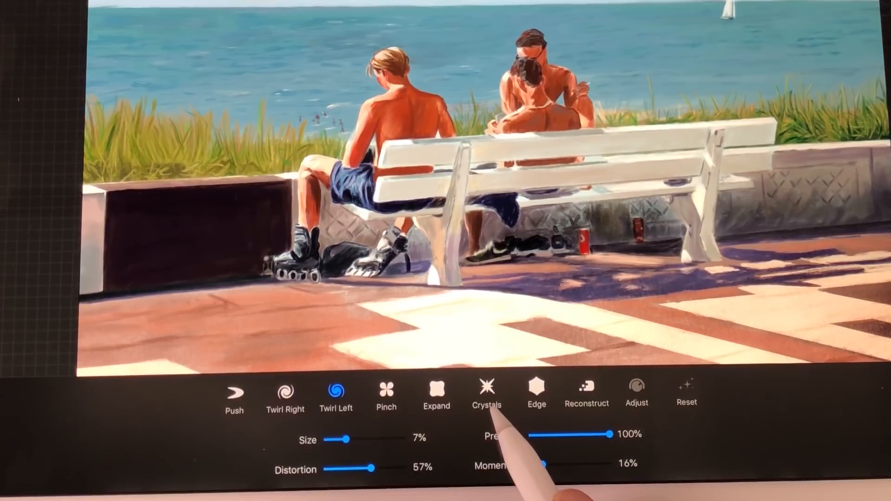
pyautogui.click(535, 391)
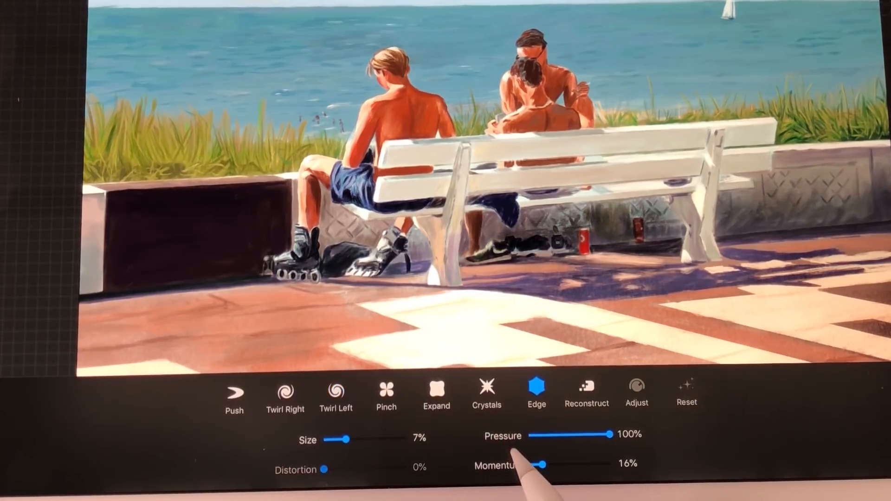
pyautogui.click(486, 392)
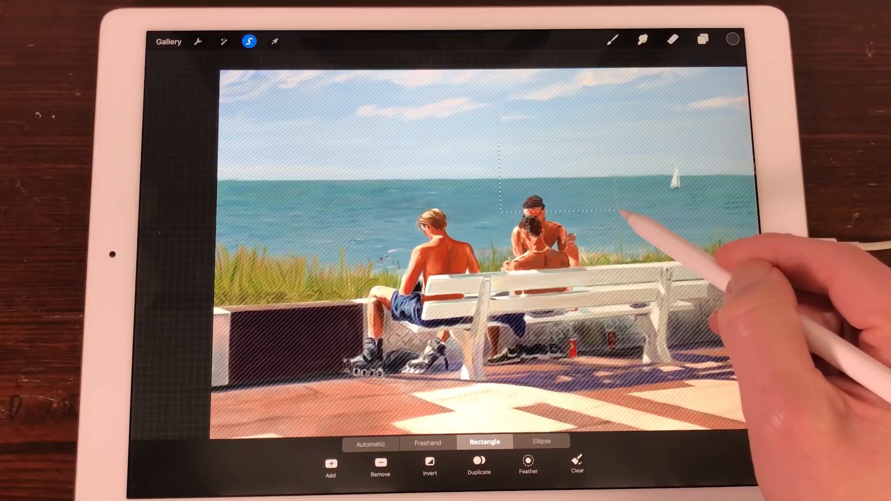
# - Drag a rectangular selection over the sky and sea above the couple on the bench
pyautogui.click(427, 443)
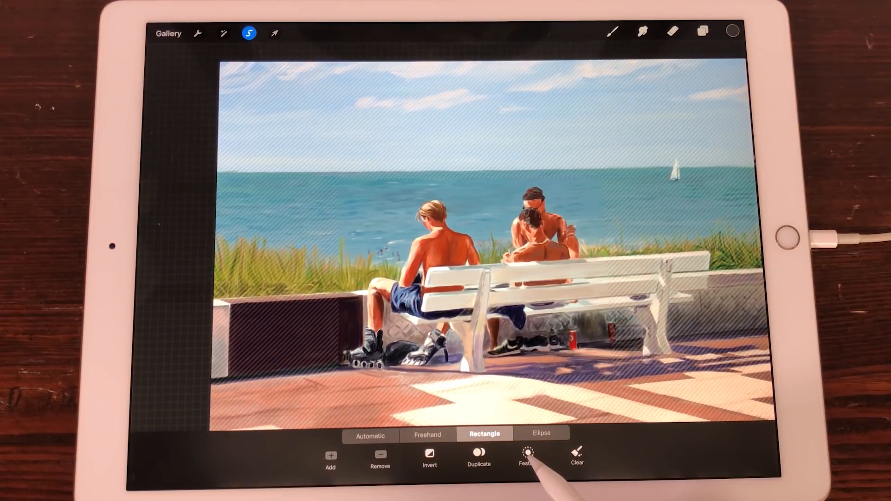
# - Feather the rectangular selection around the bench figures to soften its edges
pyautogui.click(527, 457)
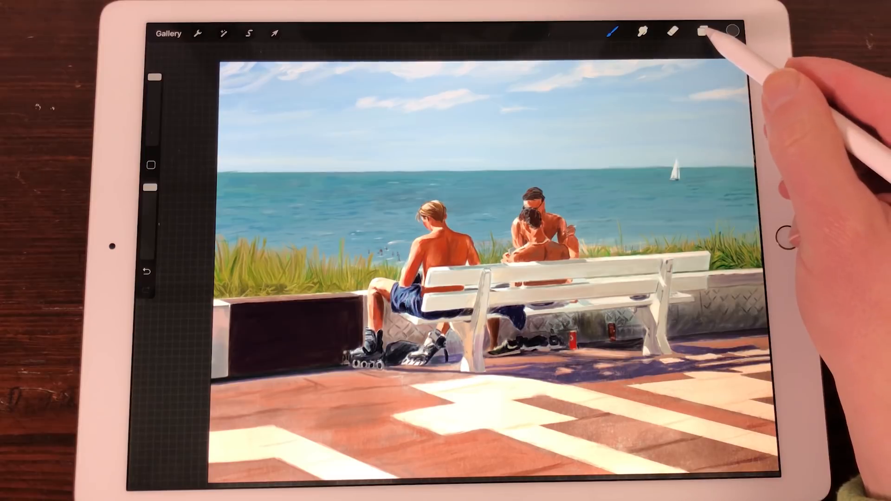
# - Invert the feathered selection and clear the outside to white, leaving a vignetted bench scene
pyautogui.click(702, 32)
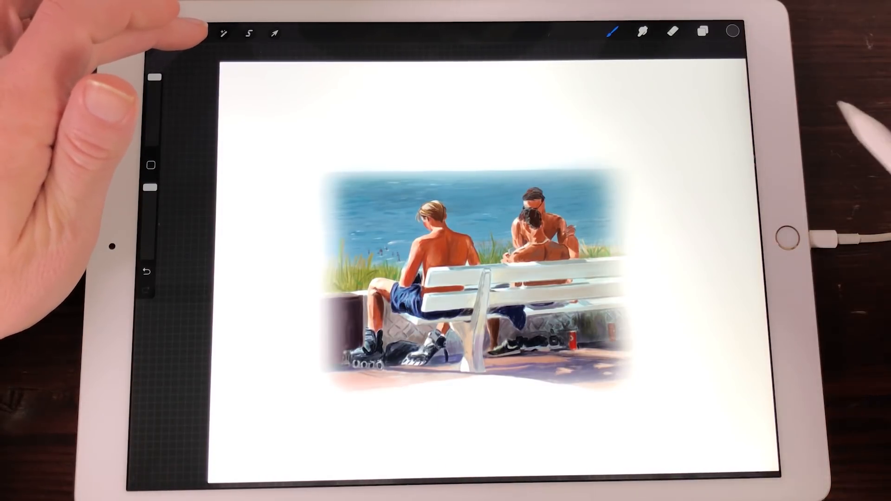
pyautogui.click(196, 33)
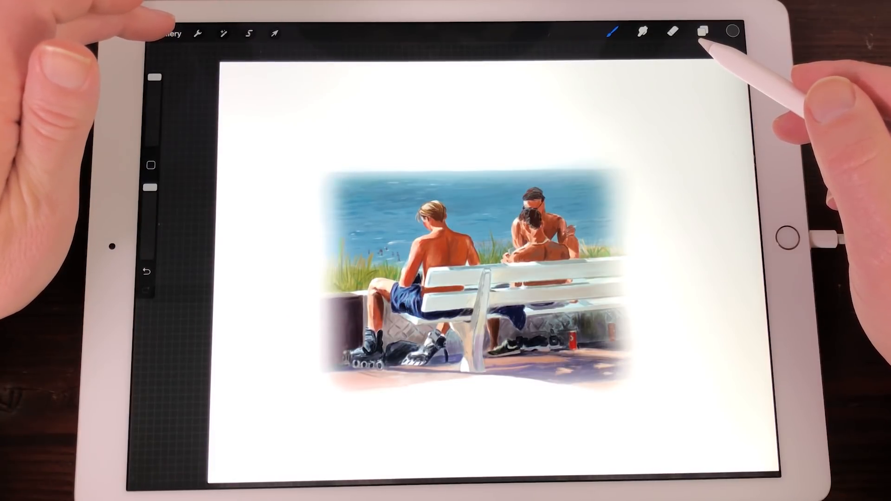
# - Open the plain orange canvas, choose Inking Studio Pen and a dark colour ready for QuickShape drawing
pyautogui.click(168, 33)
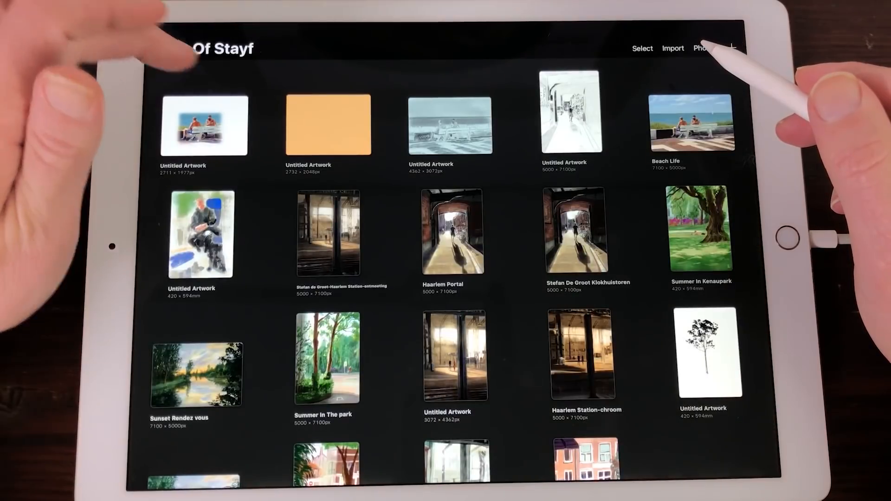
pyautogui.click(325, 125)
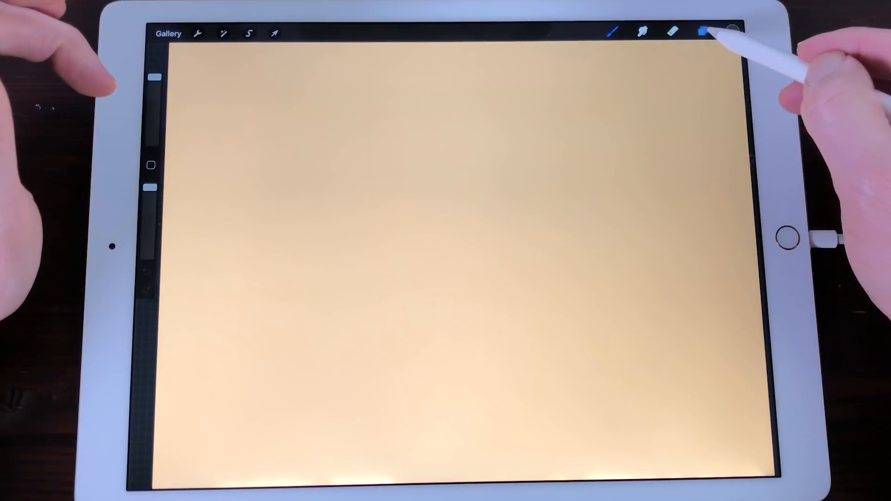
pyautogui.click(614, 32)
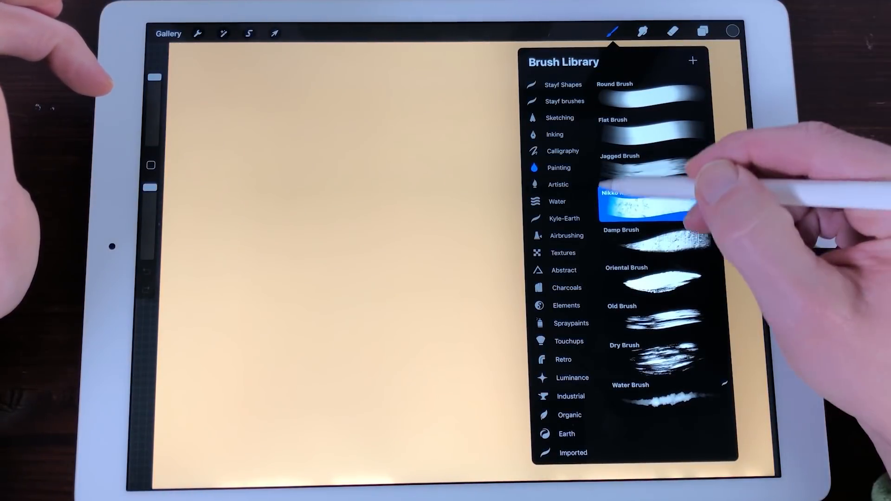
pyautogui.click(555, 134)
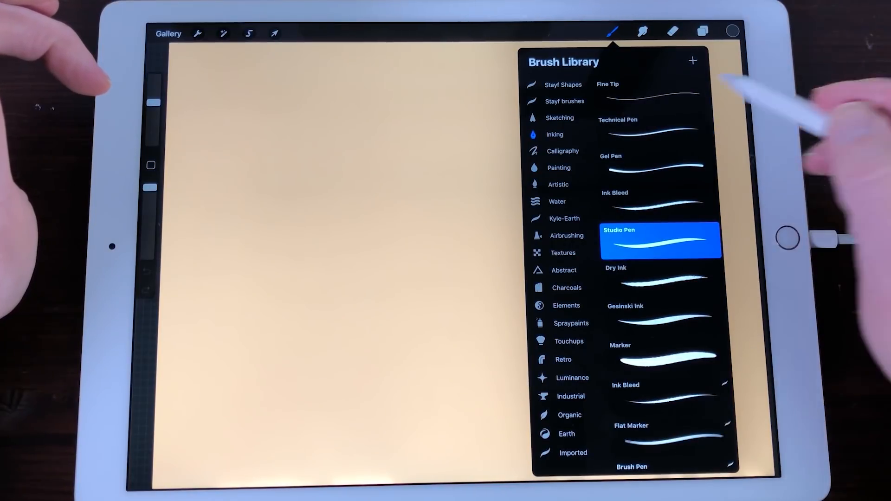
pyautogui.click(733, 30)
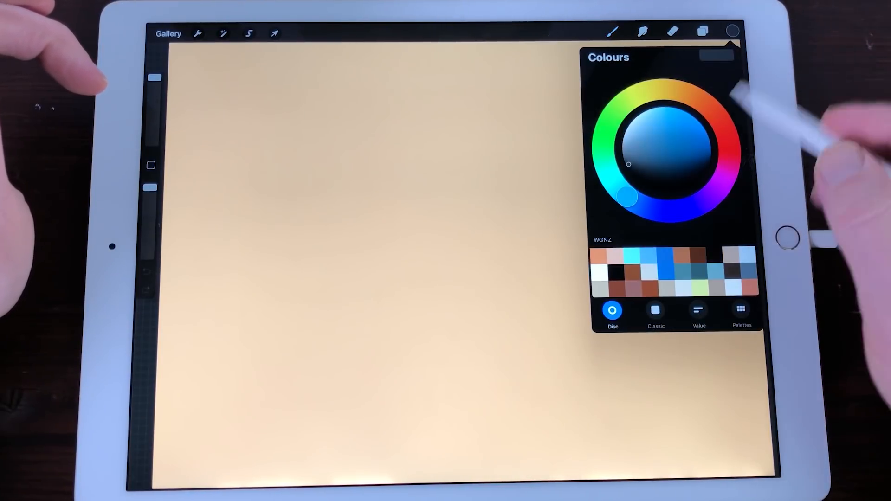
pyautogui.click(612, 32)
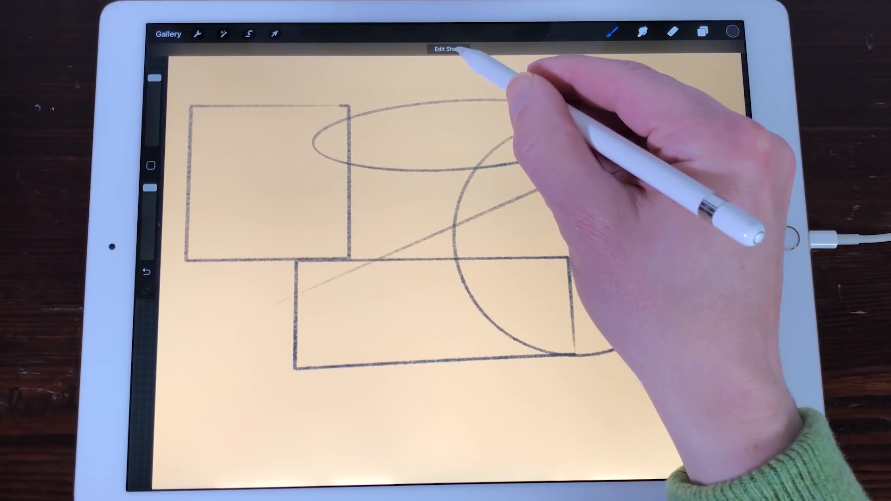
# - Add a small snapped quadrilateral inside the circle and reshape the top-left rectangle's corner nodes
pyautogui.click(449, 49)
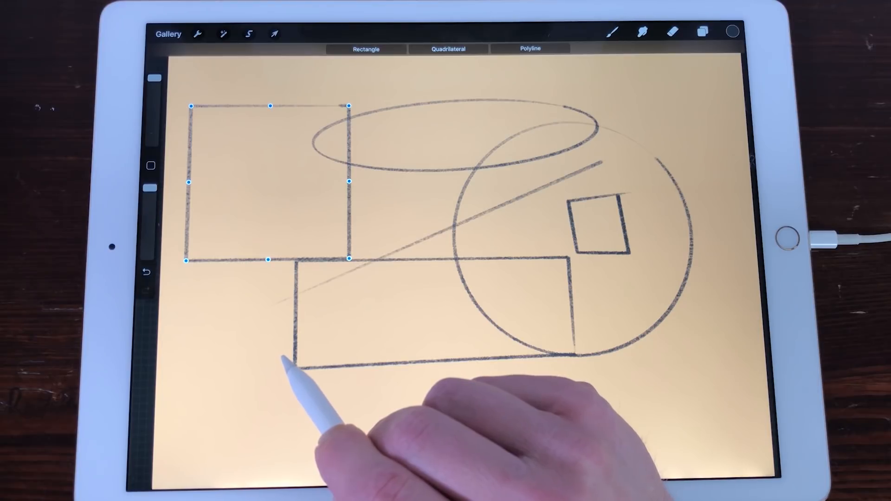
pyautogui.click(447, 49)
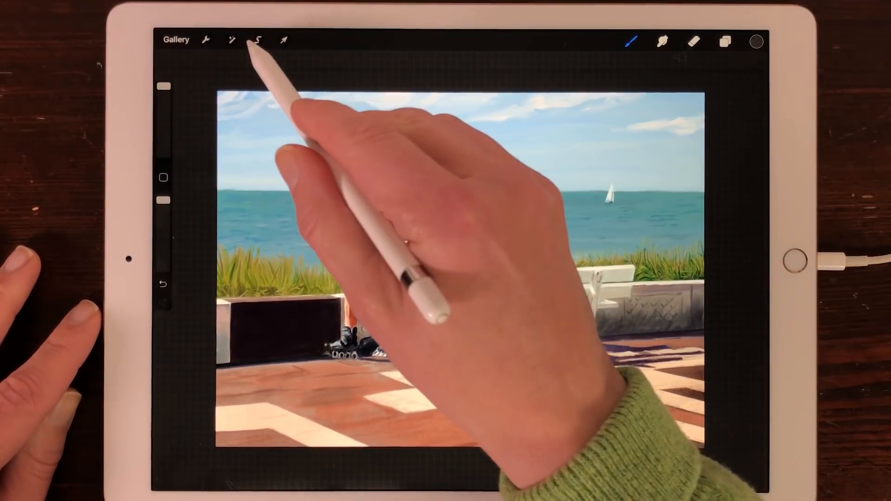
# - Select a rectangle around the bench figures for transforming
pyautogui.click(257, 40)
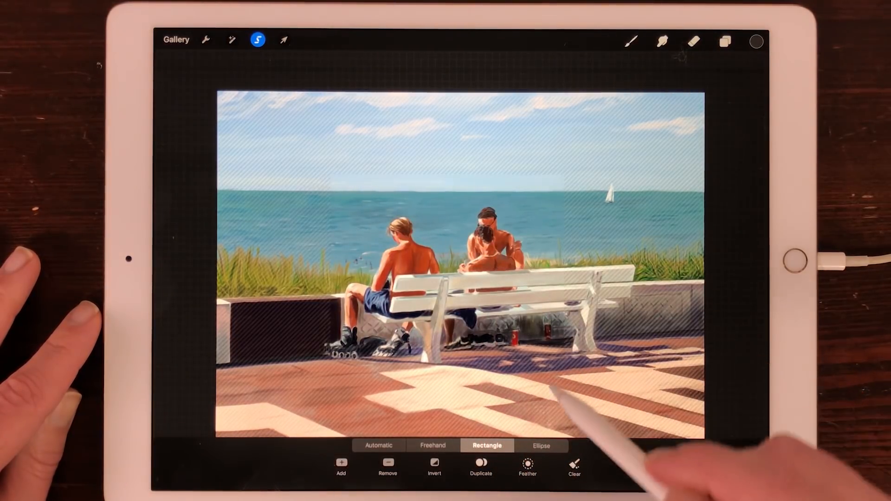
pyautogui.click(283, 40)
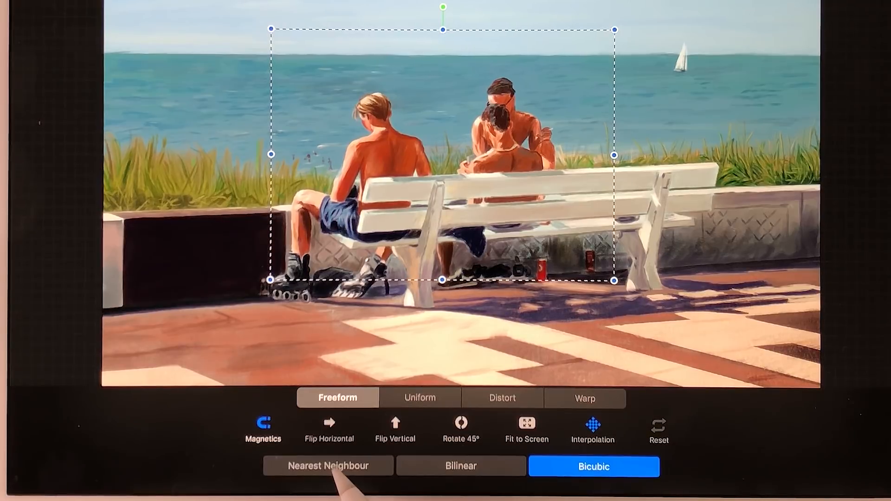
# - Stretch the selection while comparing Nearest Neighbour, Bilinear and Bicubic interpolation
pyautogui.click(462, 466)
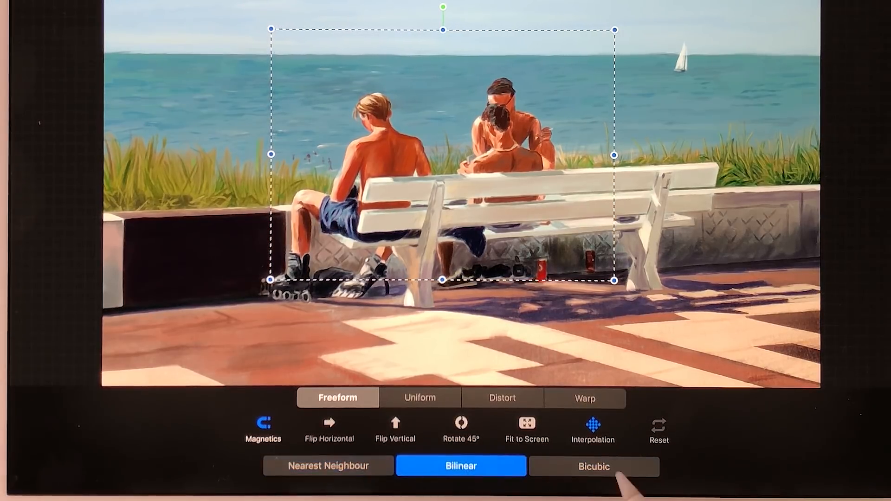
pyautogui.click(593, 466)
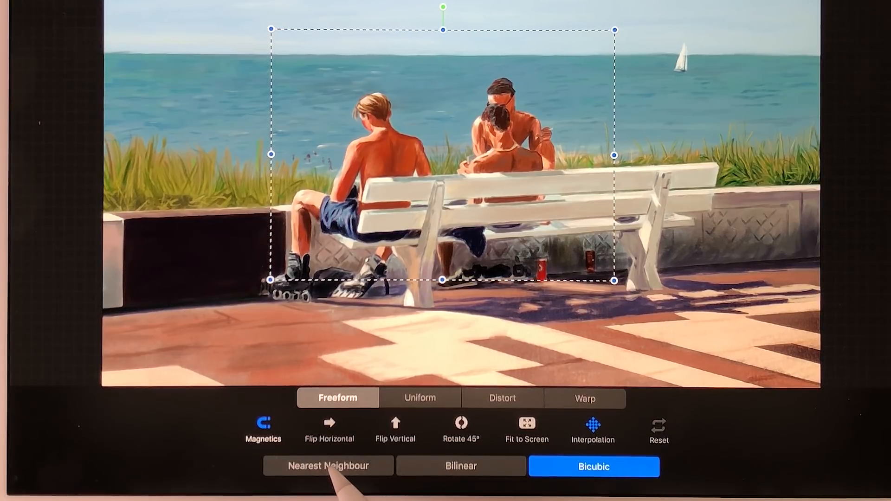
pyautogui.click(328, 466)
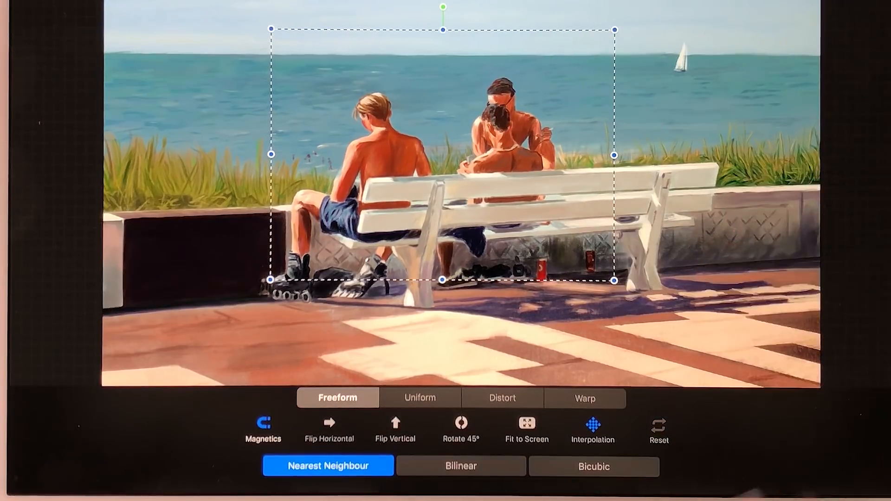
pyautogui.click(461, 466)
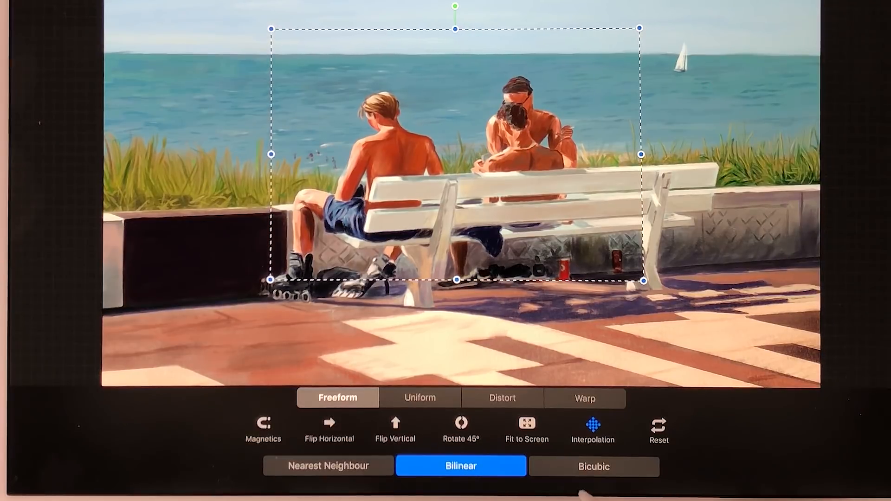
pyautogui.click(593, 466)
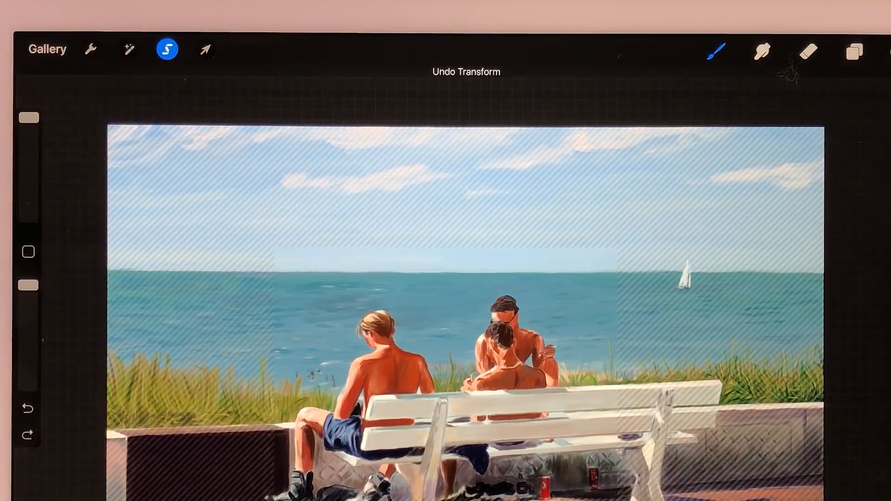
# - Resize the selected bench section again with the Transform handles and commit it
pyautogui.click(204, 49)
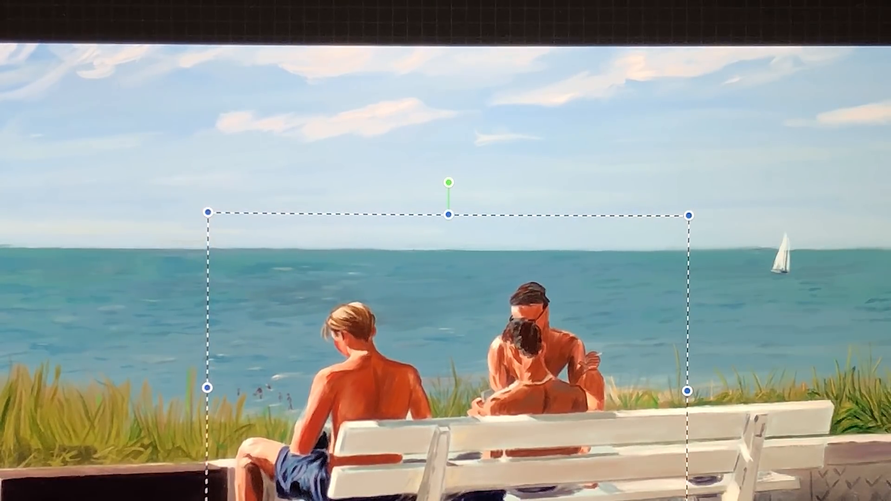
pyautogui.click(692, 11)
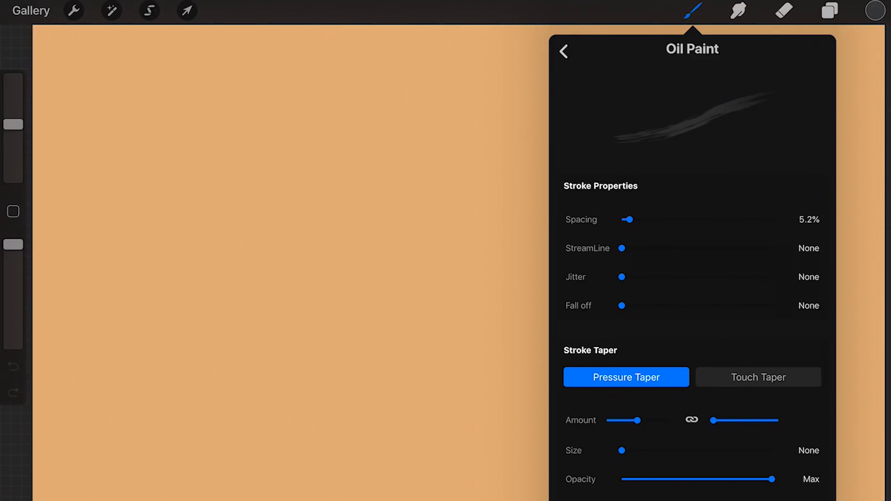
# - Switch the Artistic > Oil Paint brush's Stroke Taper to Touch Taper and return to the canvas
pyautogui.click(564, 51)
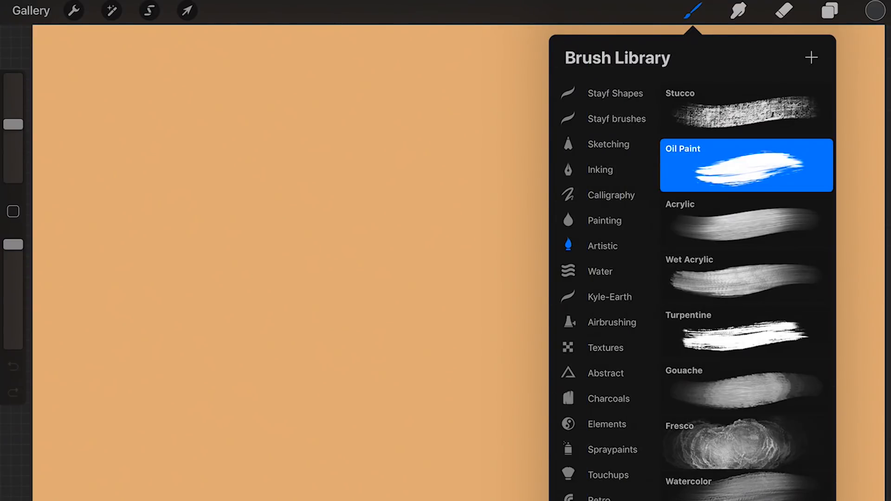
pyautogui.scroll(3)
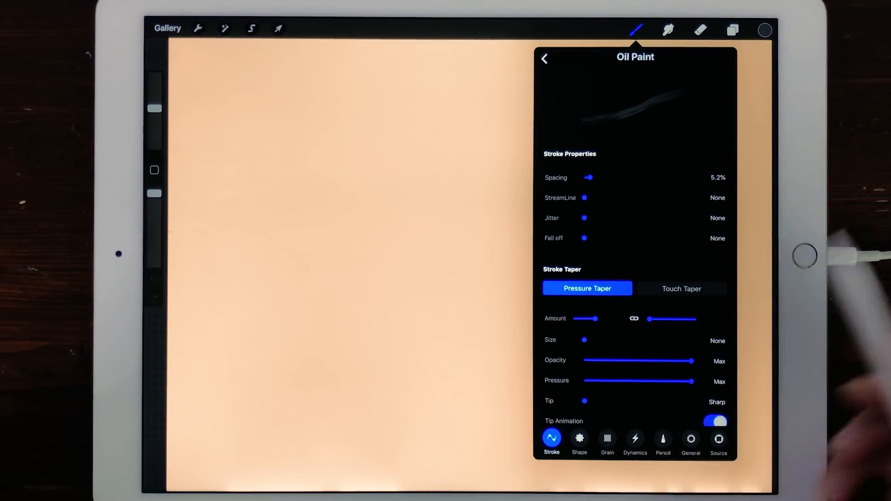
pyautogui.click(681, 289)
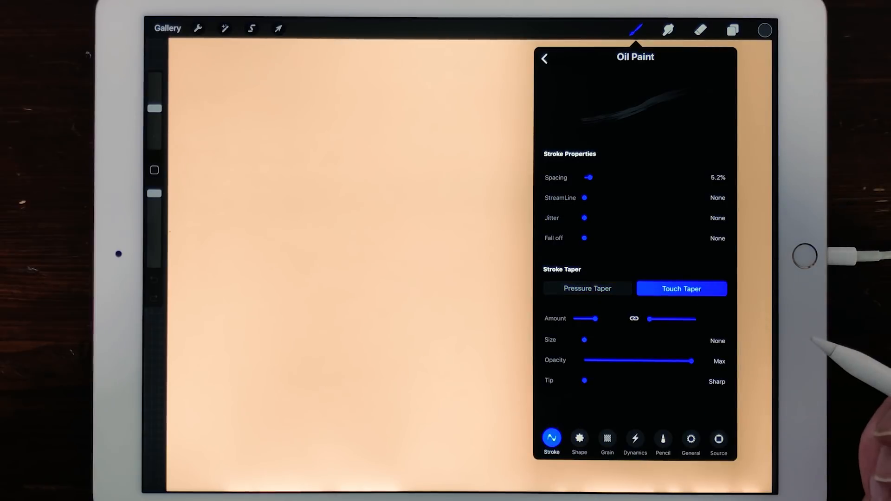
pyautogui.click(587, 289)
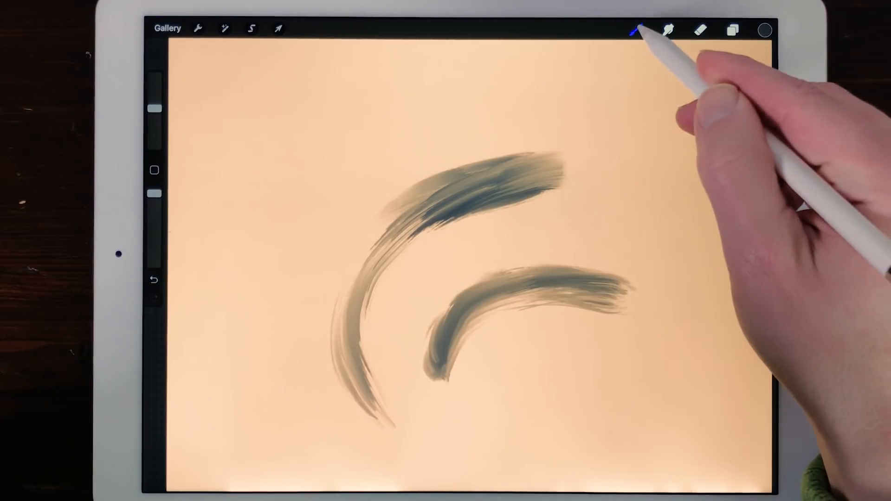
# - Paint Oil Paint test strokes with varying taper settings, then clear the whole layer
pyautogui.click(635, 29)
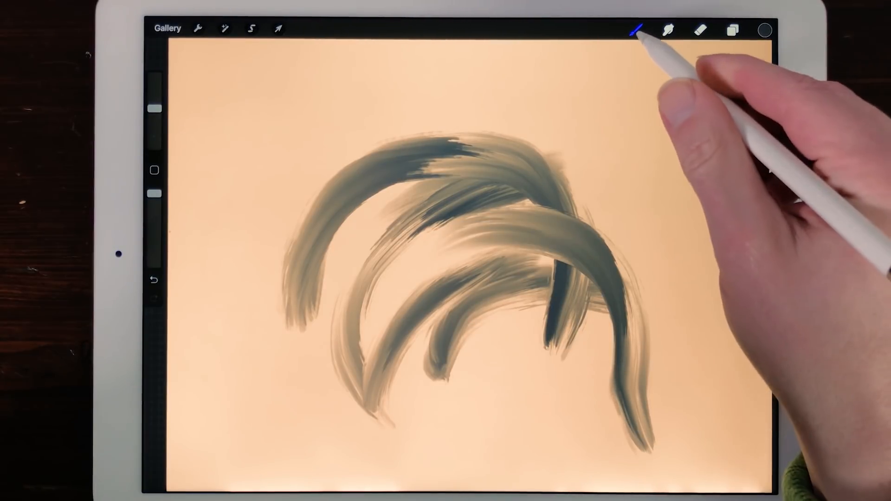
pyautogui.click(636, 30)
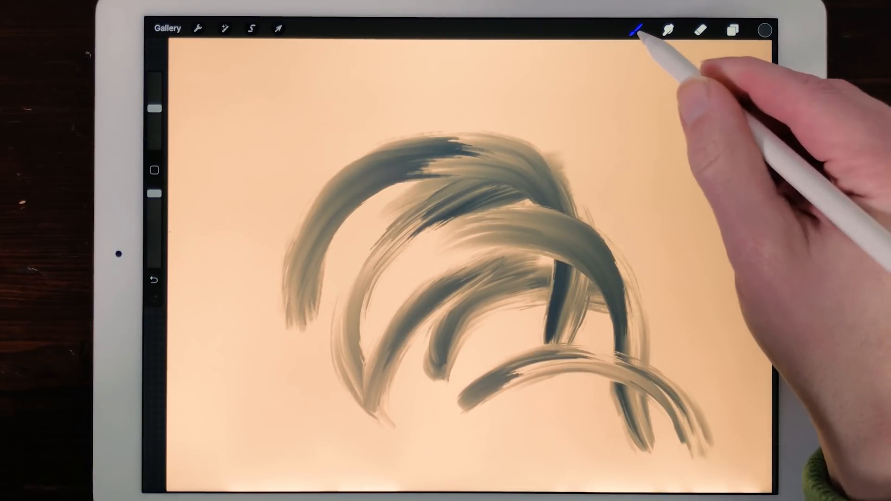
pyautogui.click(636, 30)
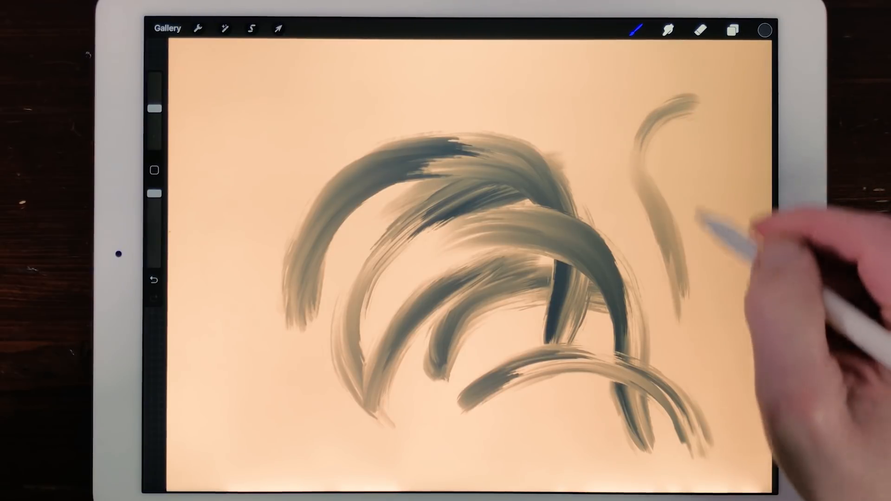
pyautogui.click(635, 30)
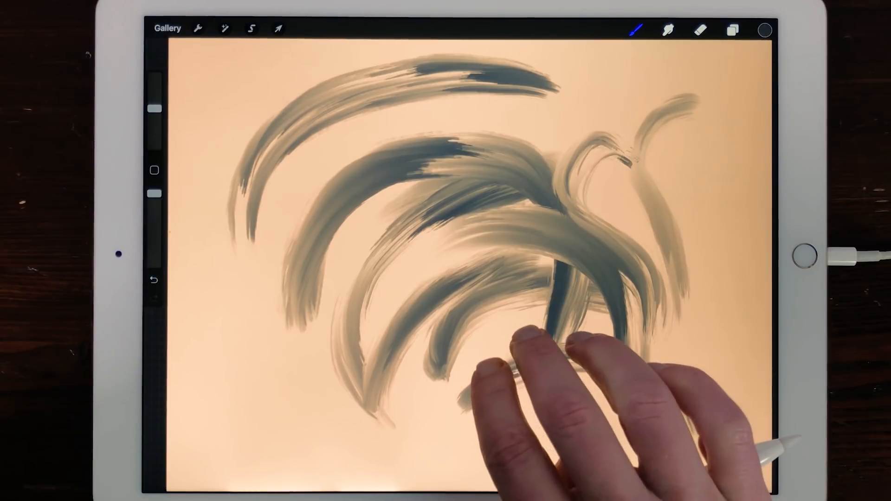
pyautogui.click(448, 43)
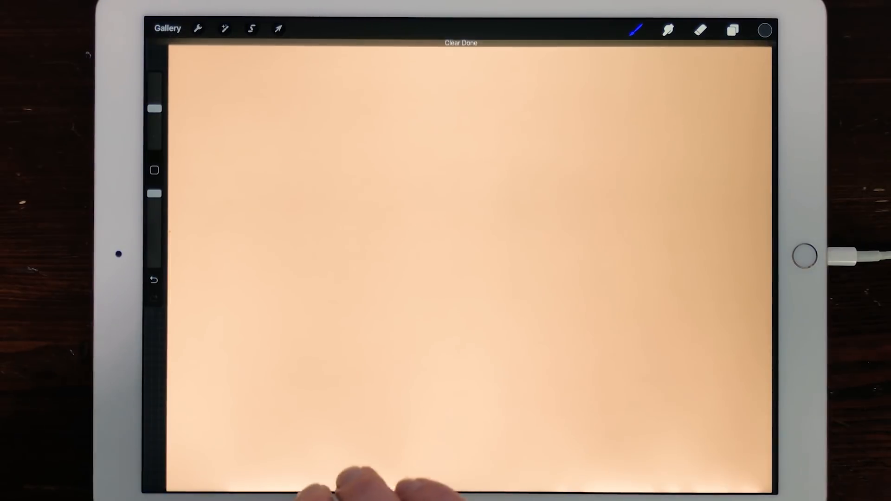
# - Select the pencil image layer on the poster and change one of its layer options
pyautogui.click(635, 29)
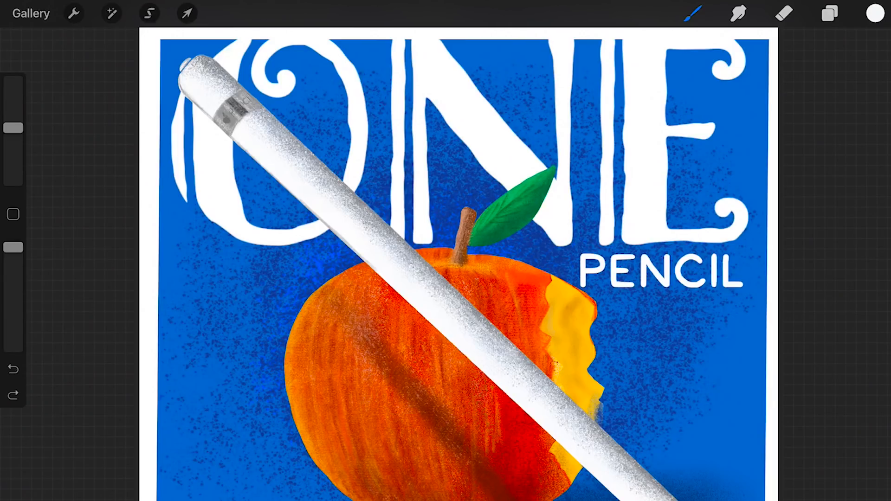
pyautogui.click(829, 13)
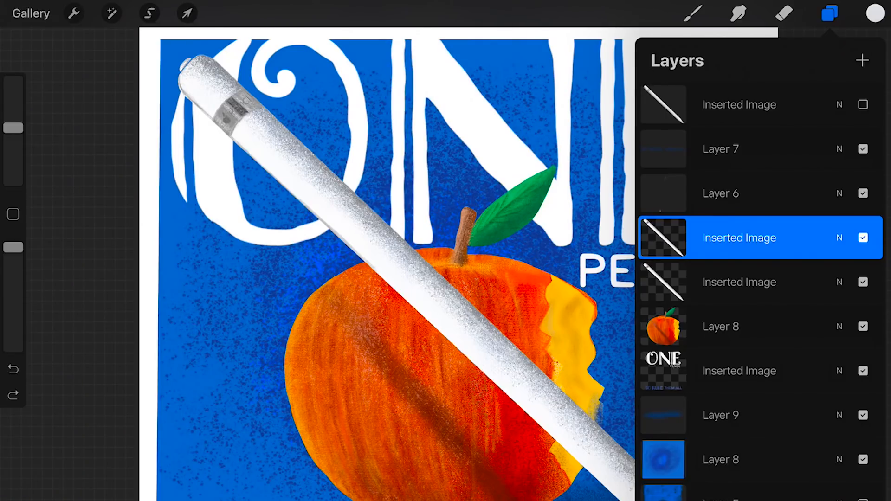
pyautogui.click(738, 238)
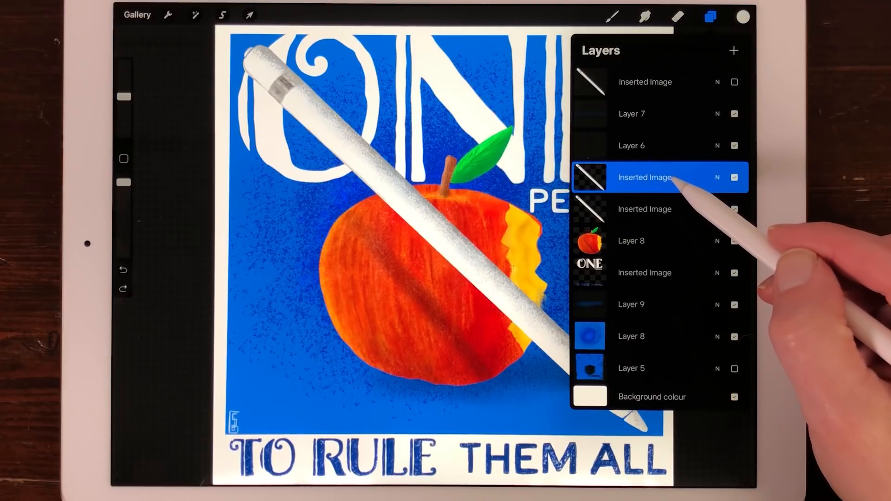
pyautogui.click(644, 177)
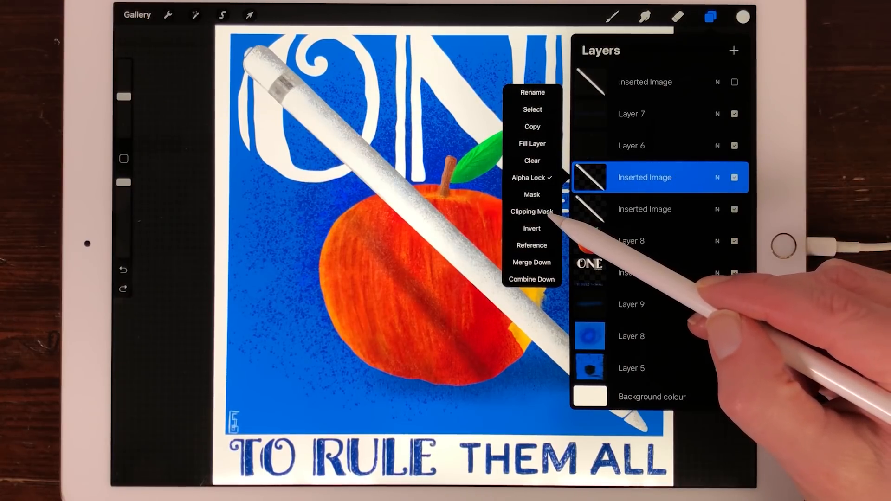
pyautogui.click(531, 212)
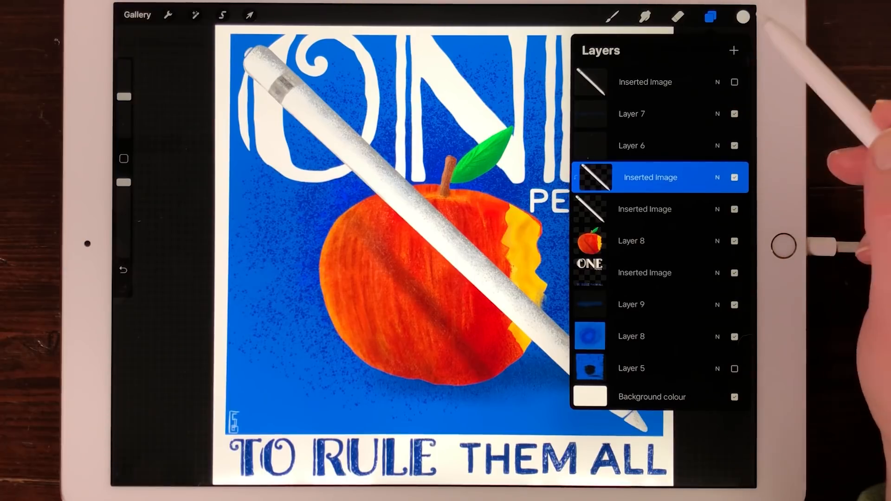
pyautogui.click(743, 17)
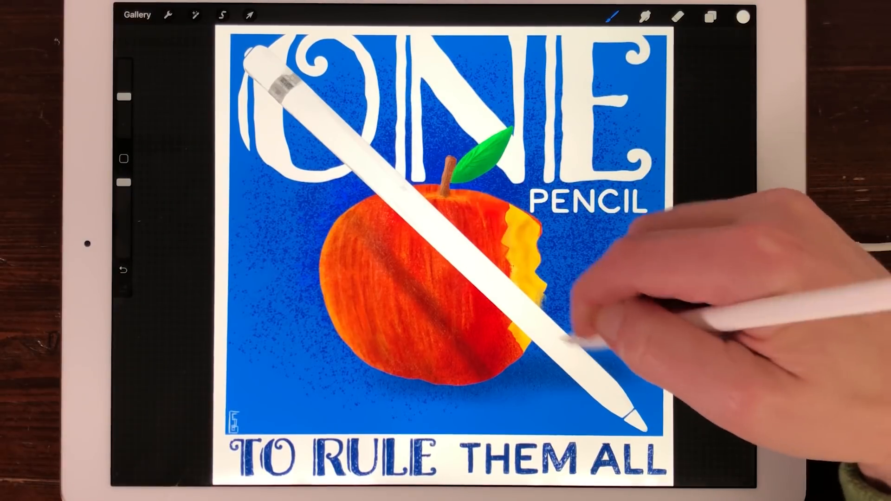
# - Hide the upper Inserted Image layer and select the lower pencil image layer
pyautogui.click(710, 16)
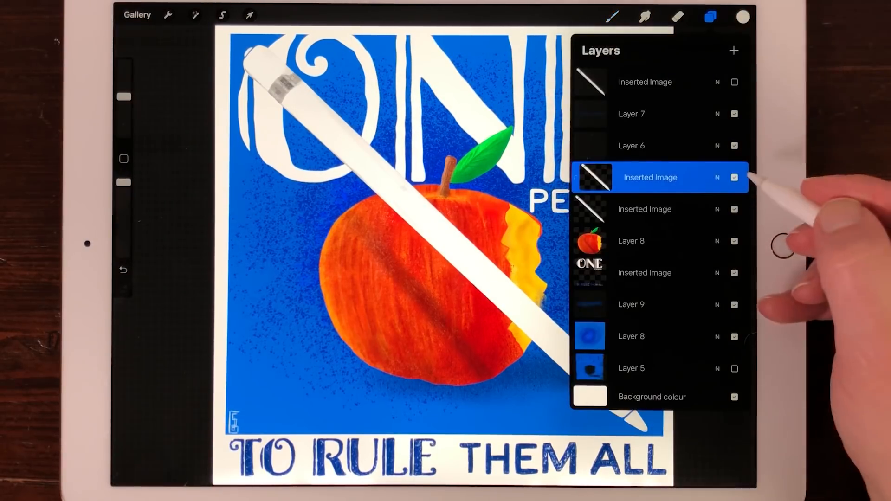
pyautogui.click(734, 177)
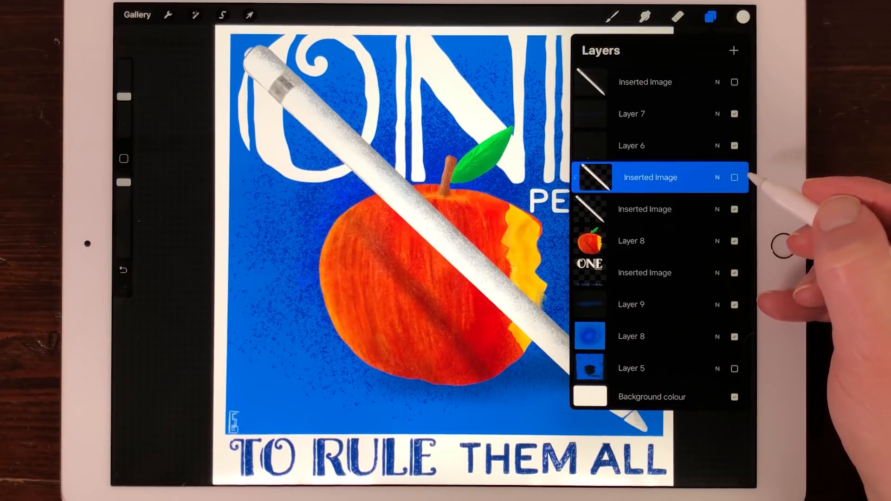
pyautogui.click(651, 209)
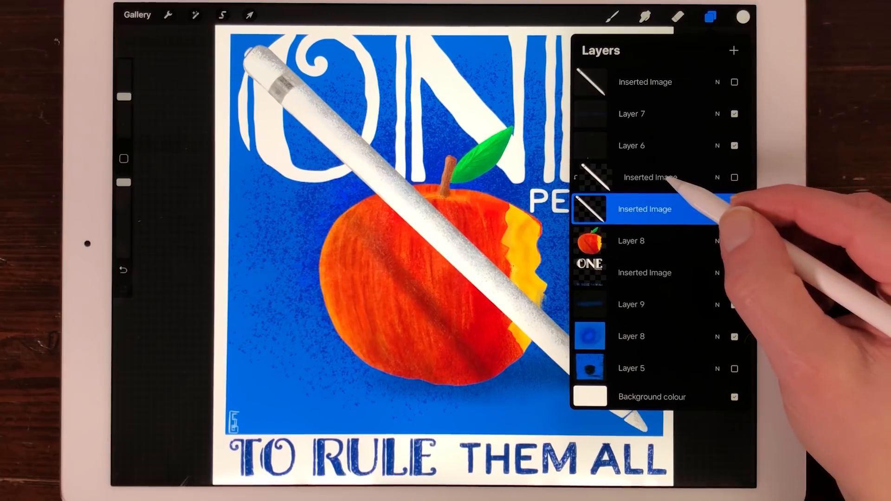
# - Add Layer 11 above the pencil image and set it as a Clipping Mask
pyautogui.click(649, 176)
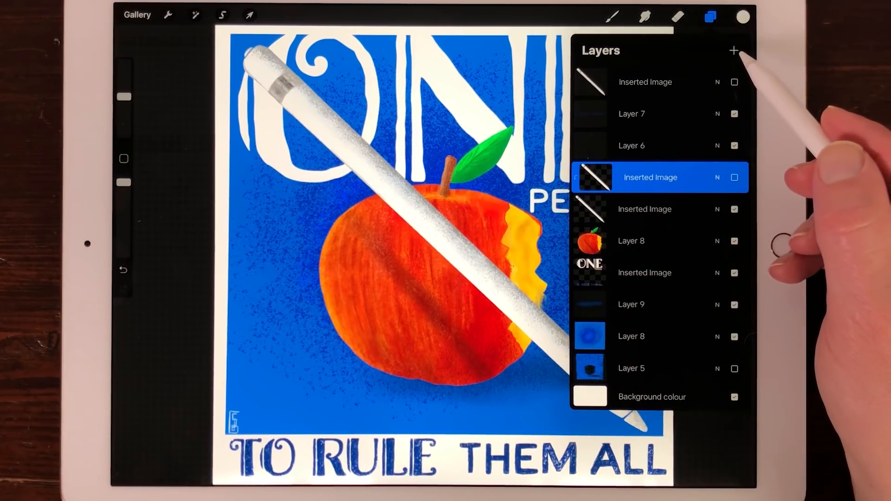
pyautogui.click(734, 51)
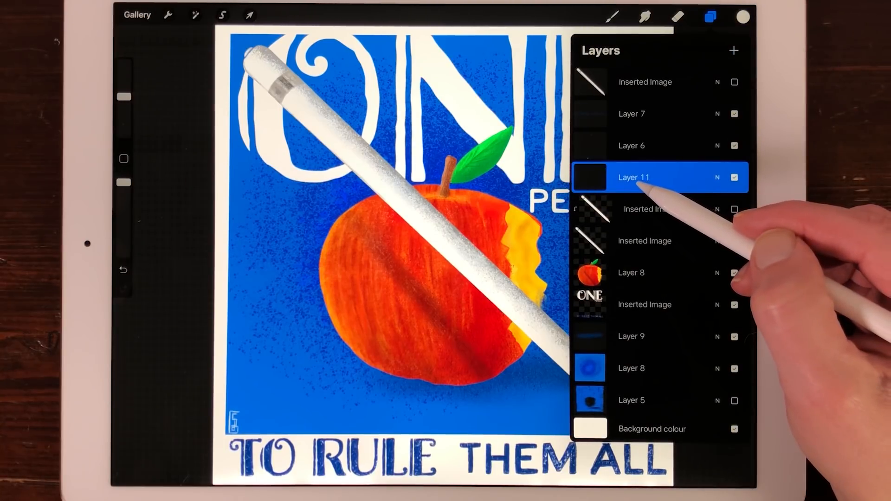
pyautogui.click(632, 176)
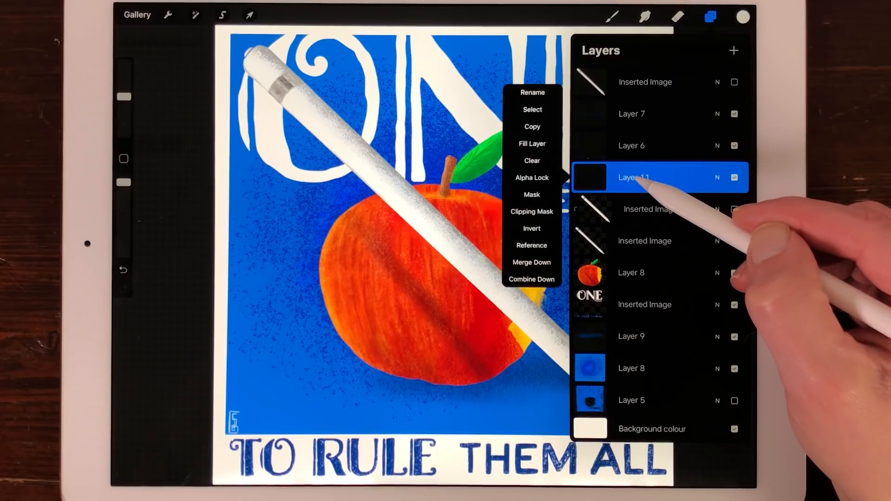
pyautogui.click(531, 212)
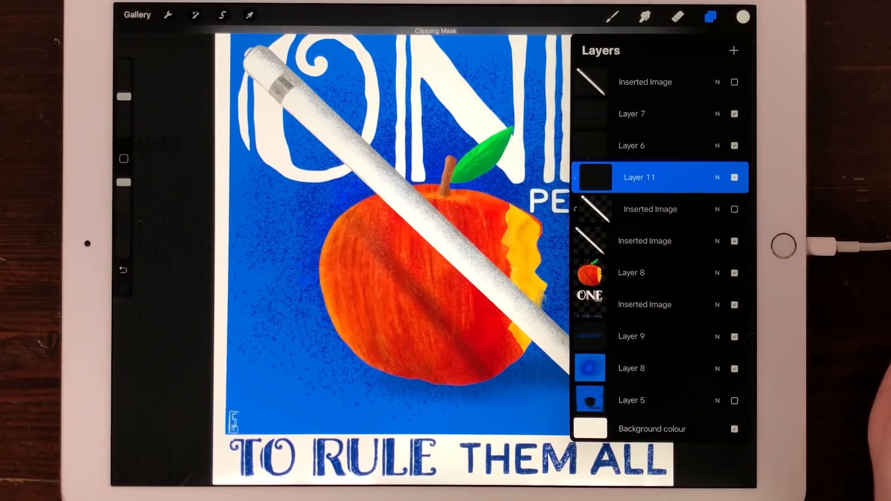
# - Pick a pale peach colour and brush diagonal stripes across the pencil
pyautogui.click(742, 16)
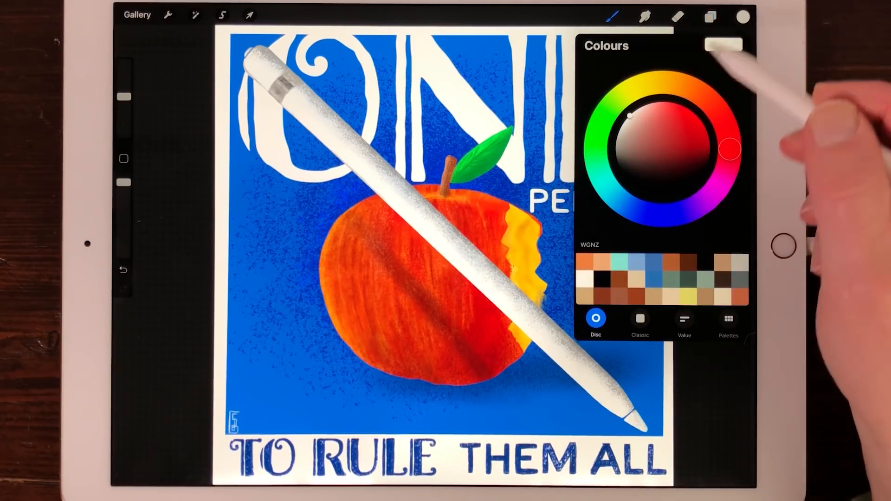
pyautogui.click(705, 101)
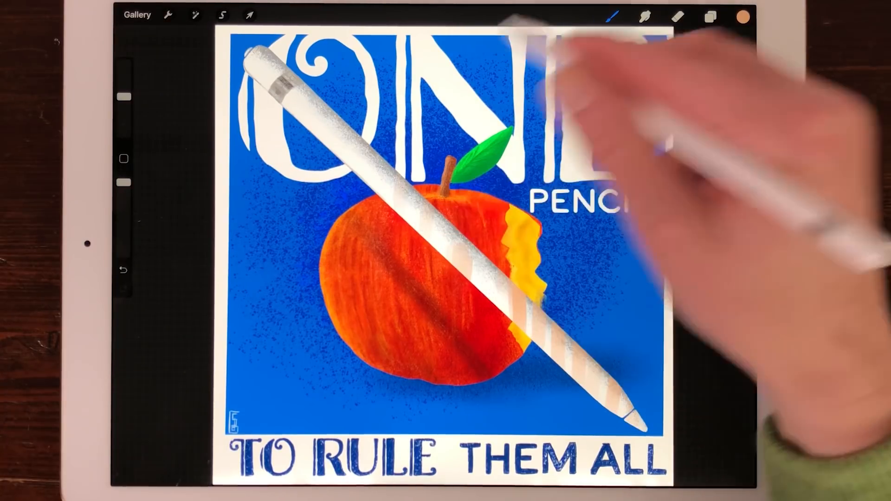
pyautogui.click(710, 15)
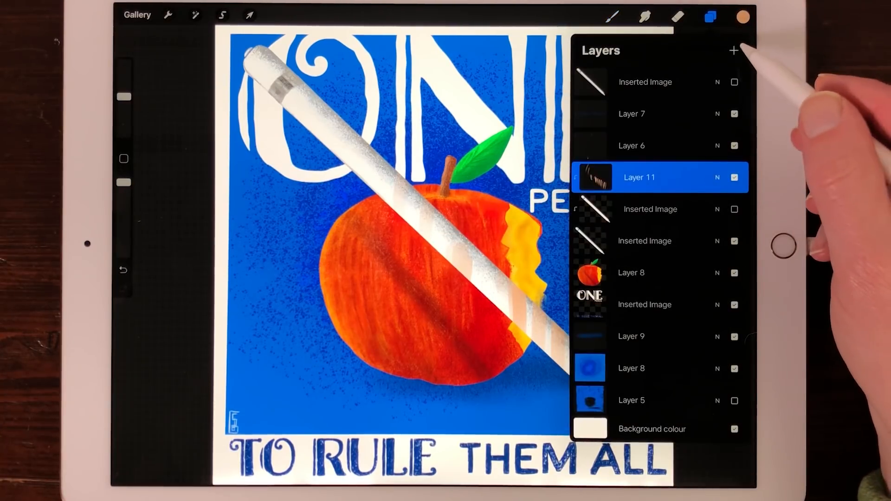
# - Add Layer 12, choose purple and paint wavy stripes over the pencil
pyautogui.click(733, 50)
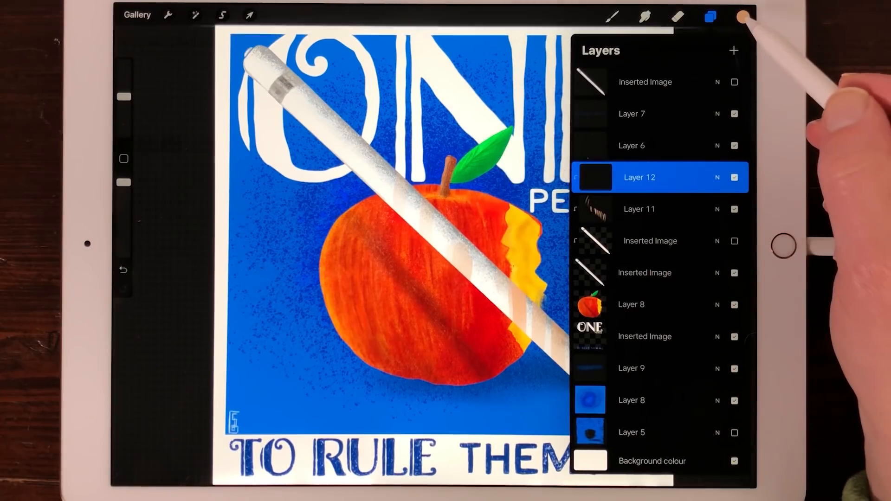
pyautogui.click(742, 16)
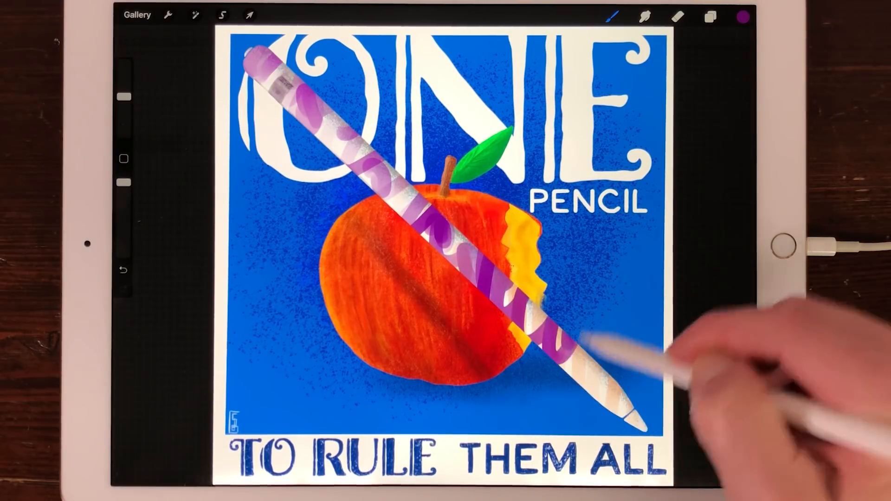
pyautogui.click(710, 16)
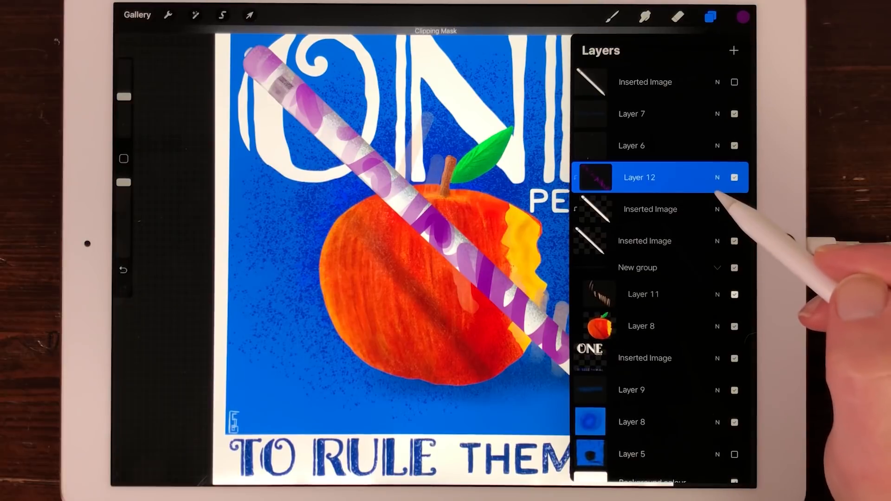
# - Toggle Layer 12 off and back on, leaving Layer 6 hidden
pyautogui.click(733, 176)
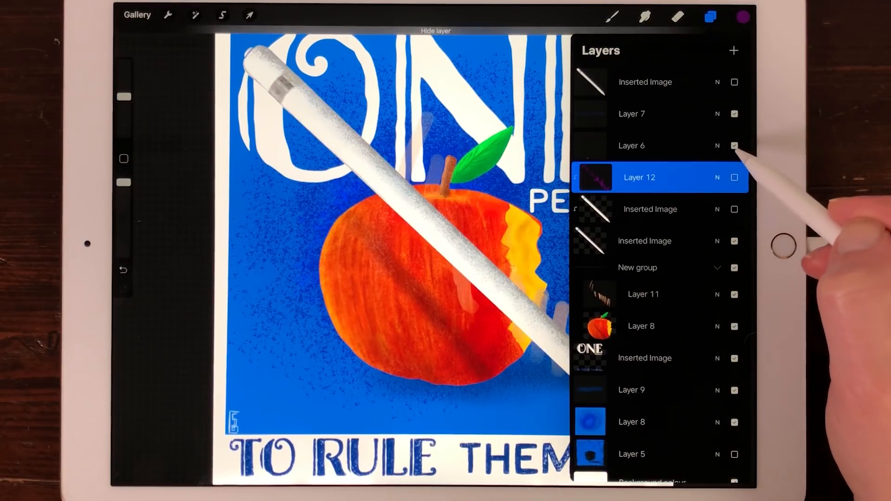
pyautogui.click(733, 146)
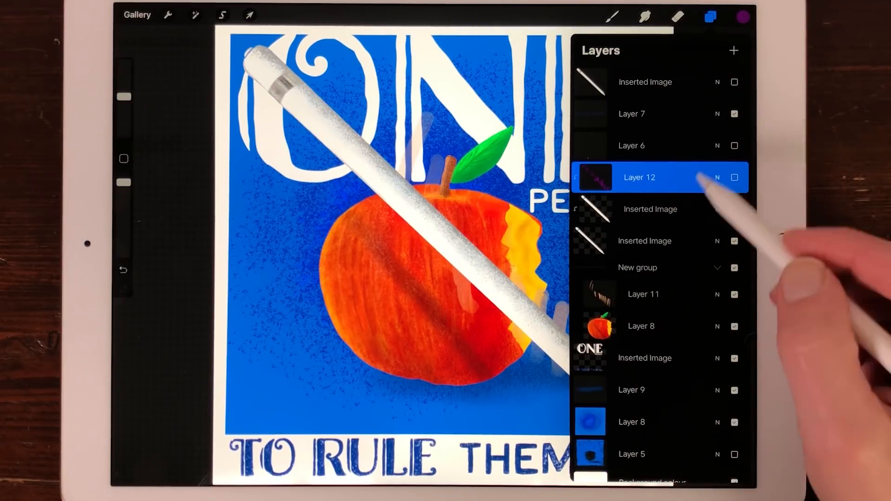
pyautogui.click(642, 294)
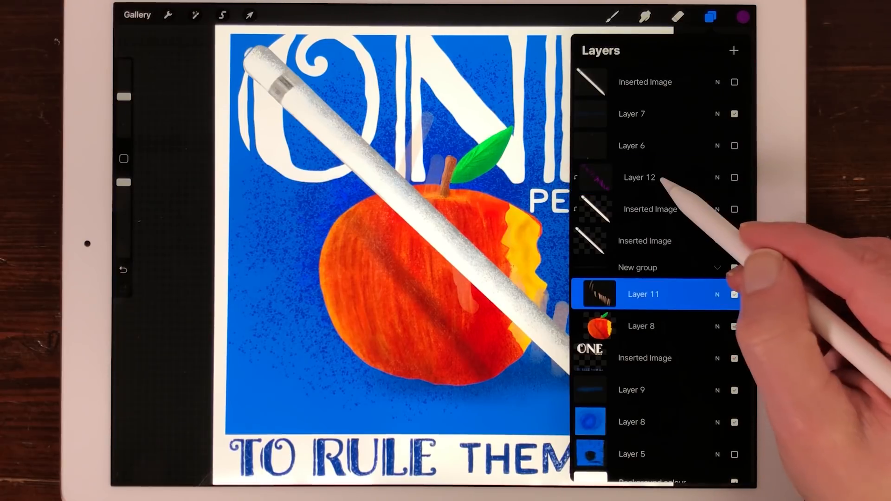
pyautogui.click(653, 178)
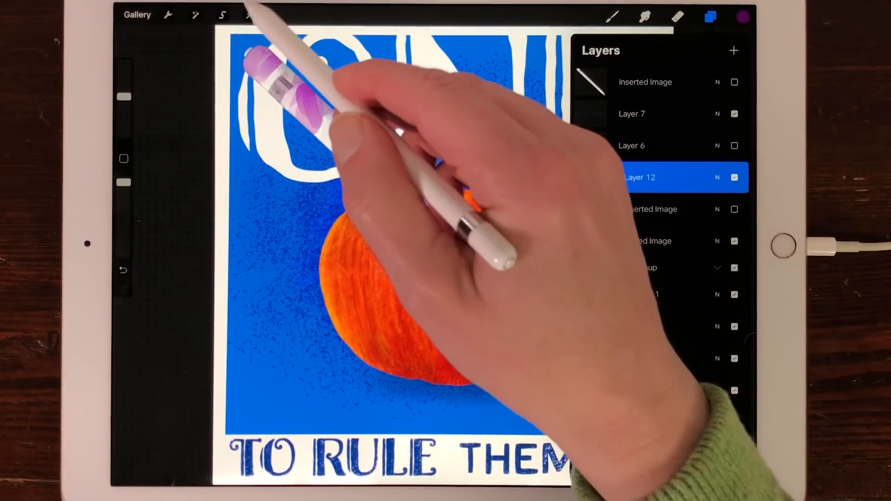
# - Reposition the purple stripes layer with Transform and return to Layers
pyautogui.click(249, 16)
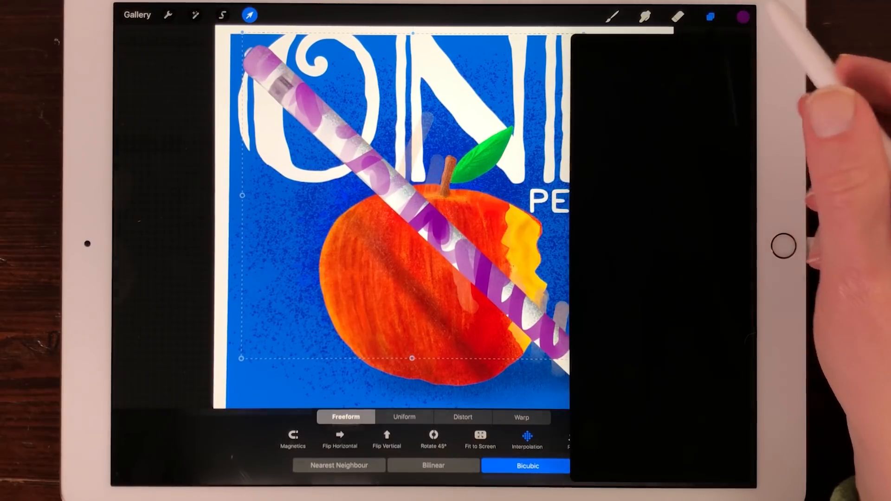
pyautogui.click(710, 16)
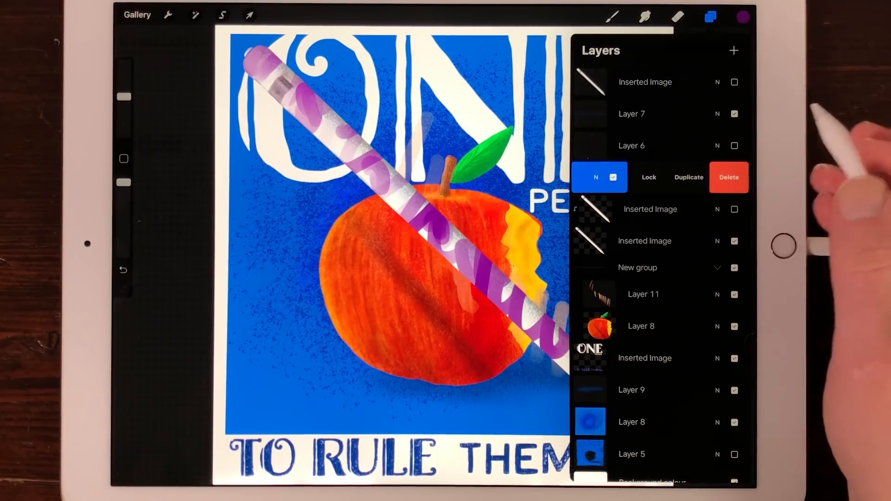
# - Release Layer 12's clipping mask and drag a hidden Inserted Image layer above Background colour
pyautogui.click(659, 177)
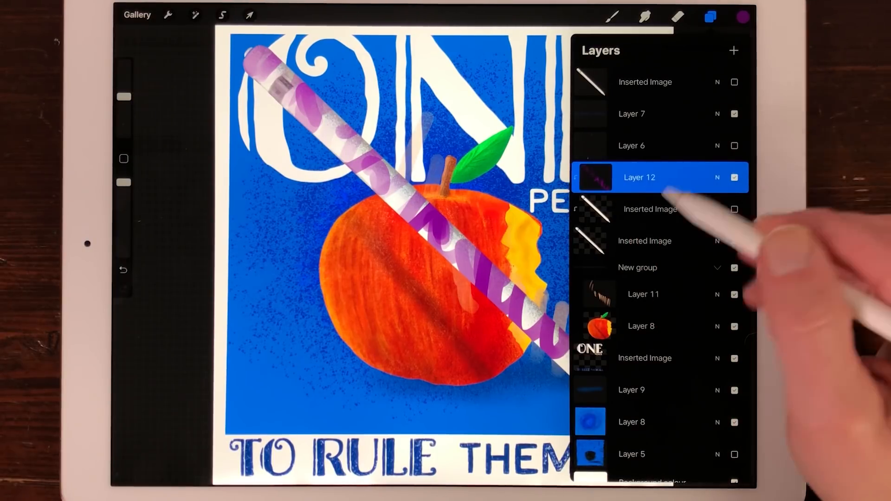
pyautogui.click(639, 177)
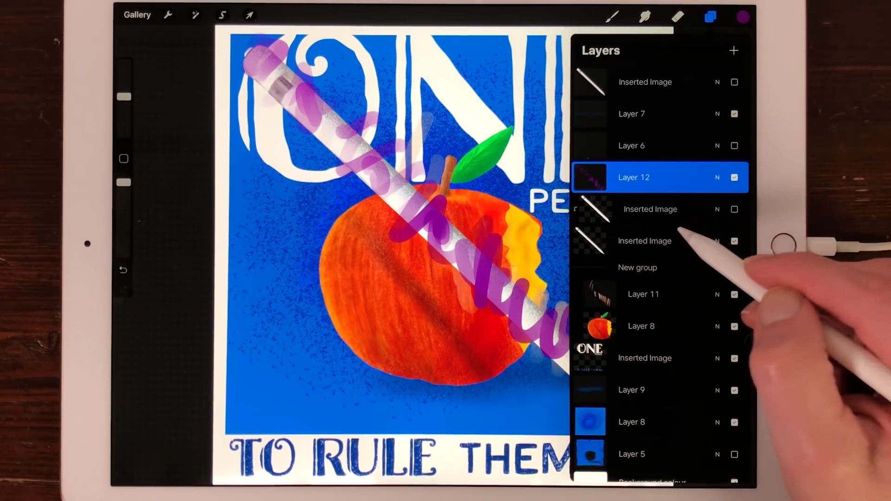
pyautogui.click(659, 209)
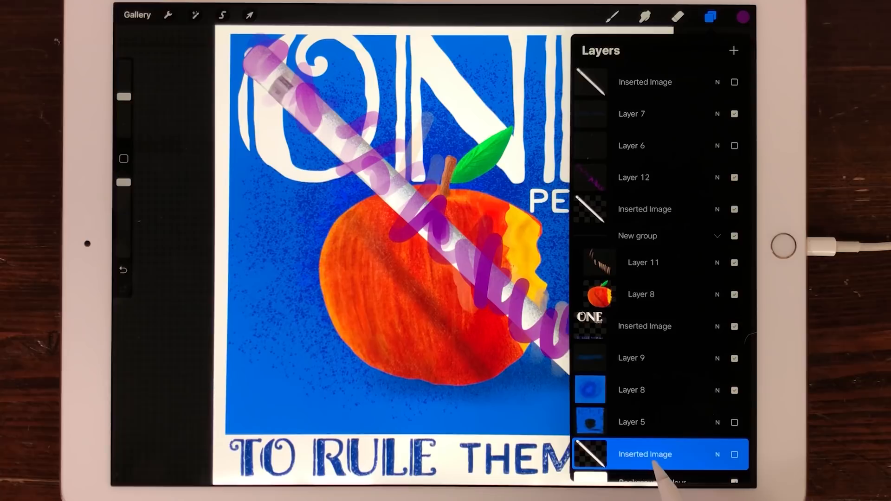
pyautogui.scroll(-3)
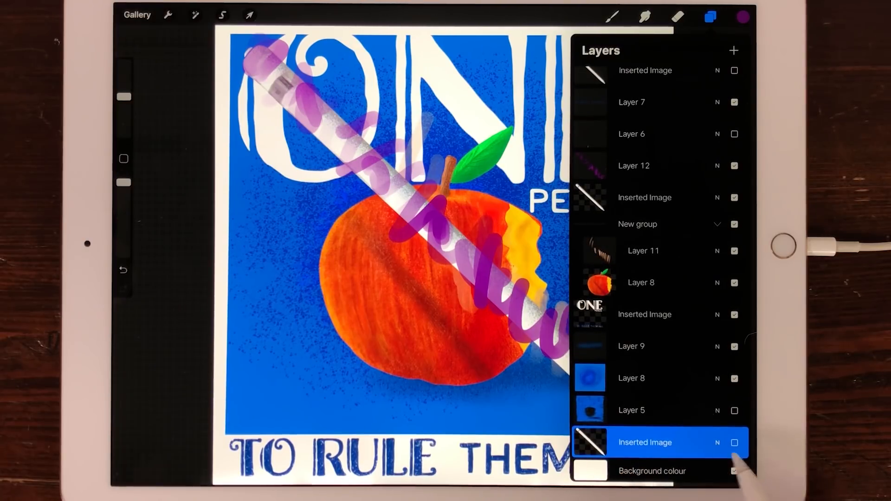